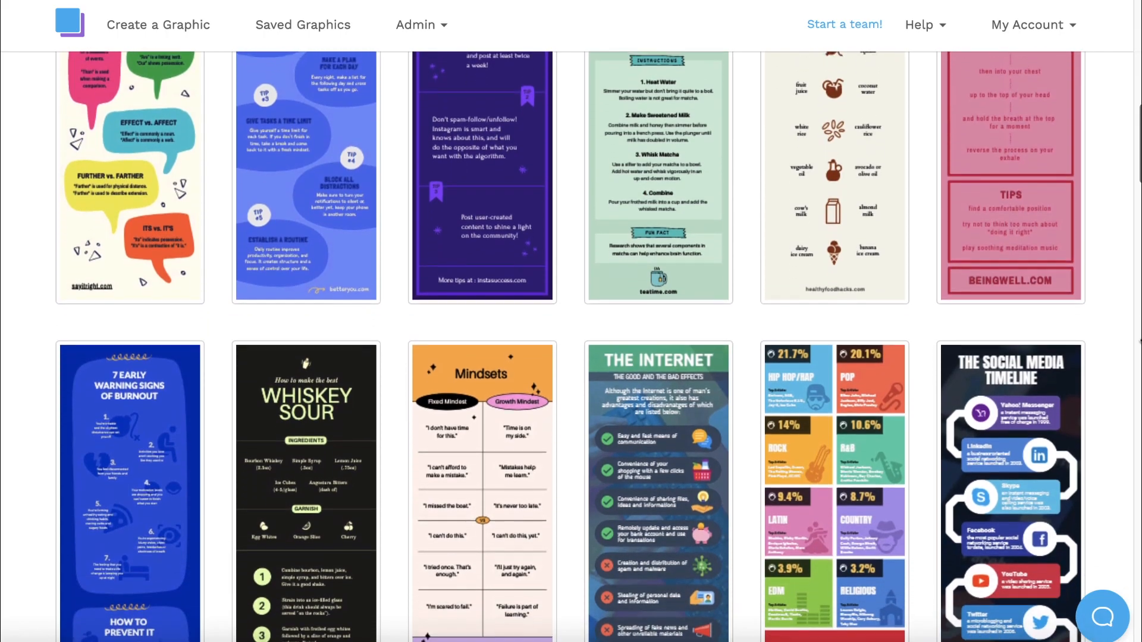
- Scroll the Google results for Snappa and open the snappa.com site
scroll("down", 3)
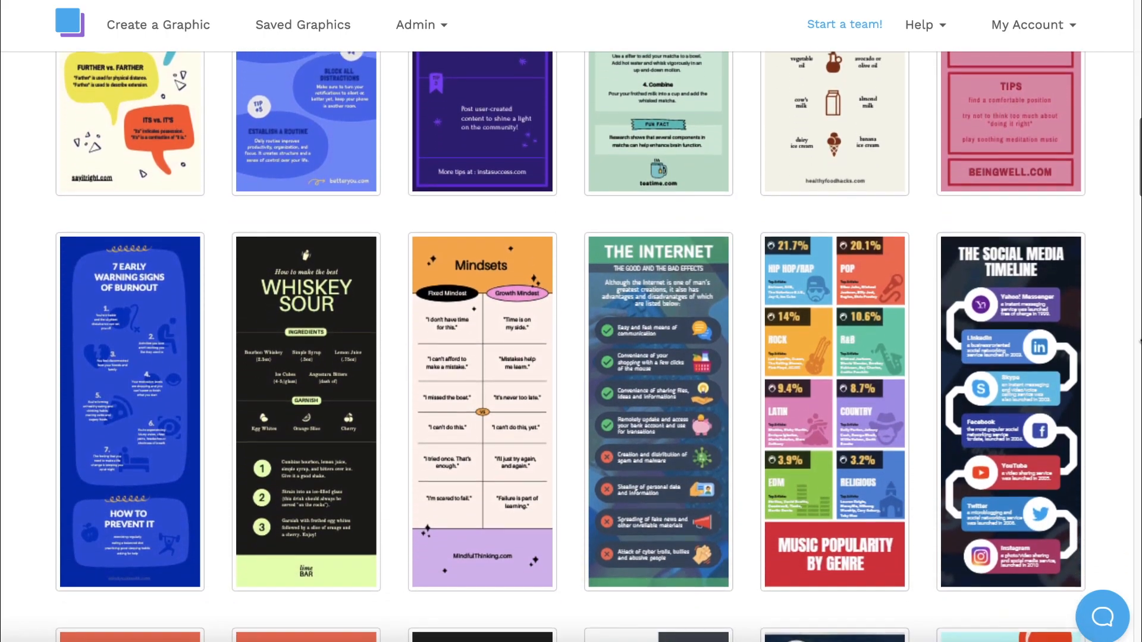
scroll("down", 3)
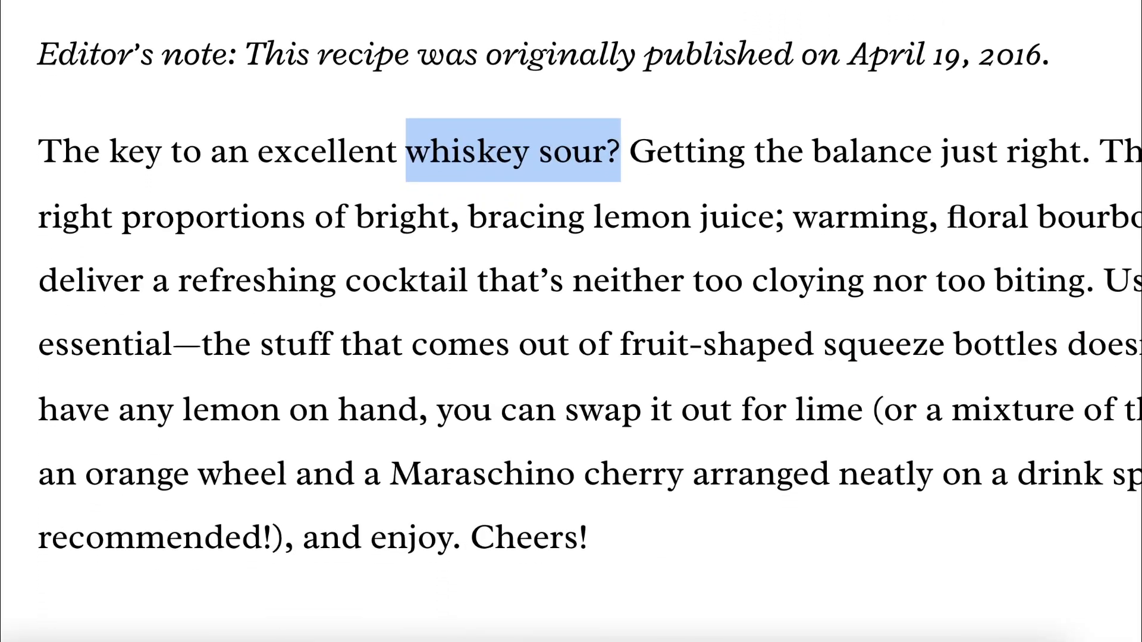
scroll("down", 3)
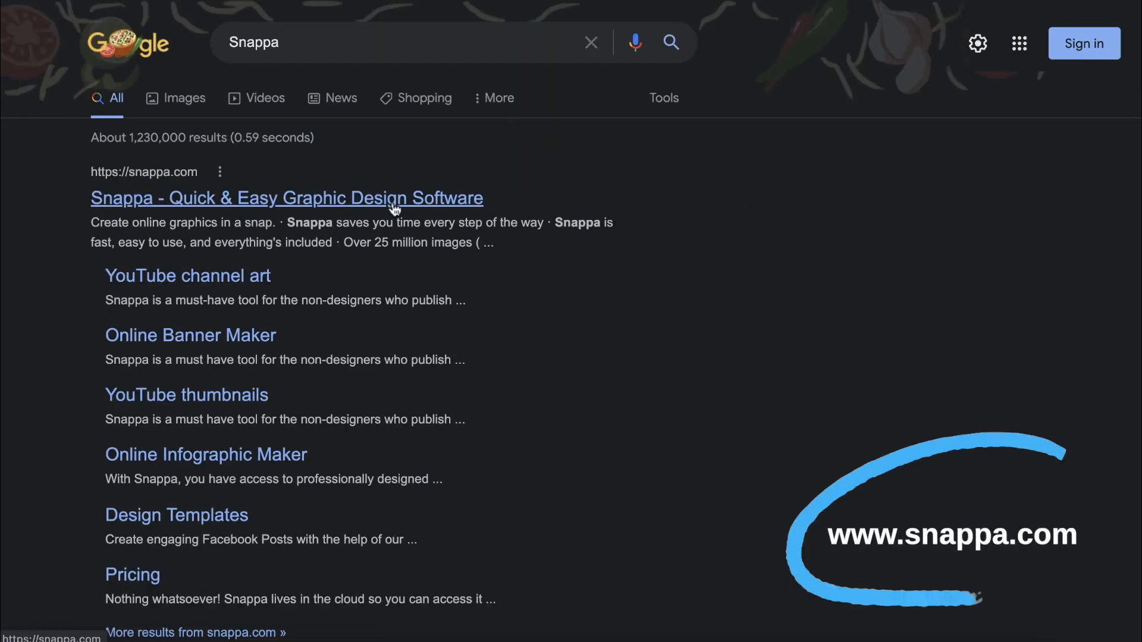
left_click(286, 198)
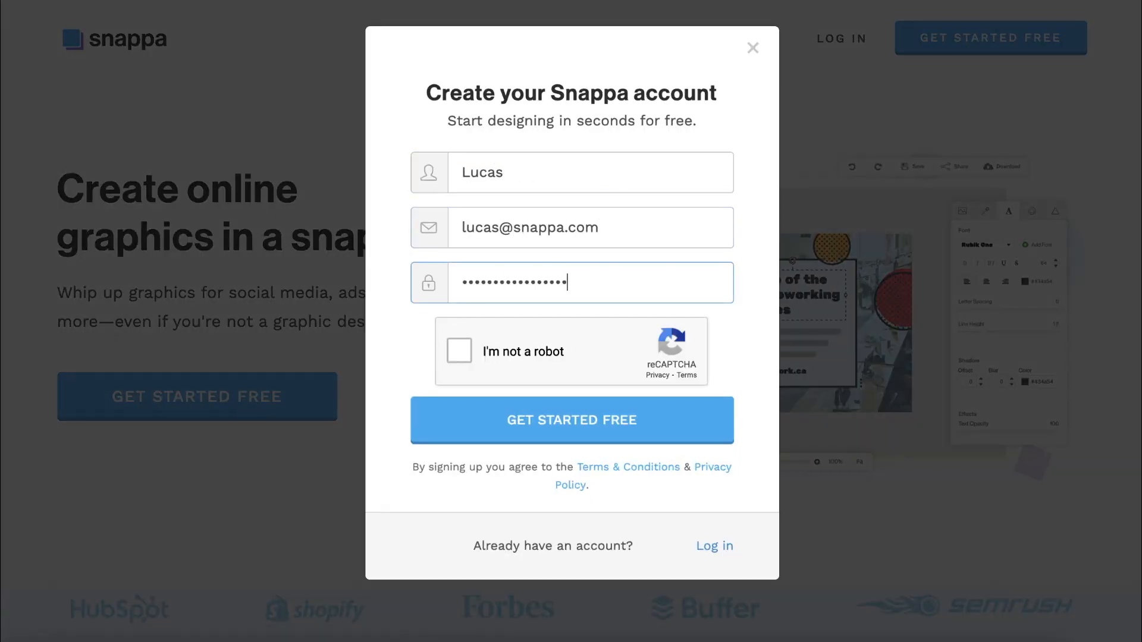
- Submit the sign-up form and choose the 800×2000 px Infographic size
left_click(572, 420)
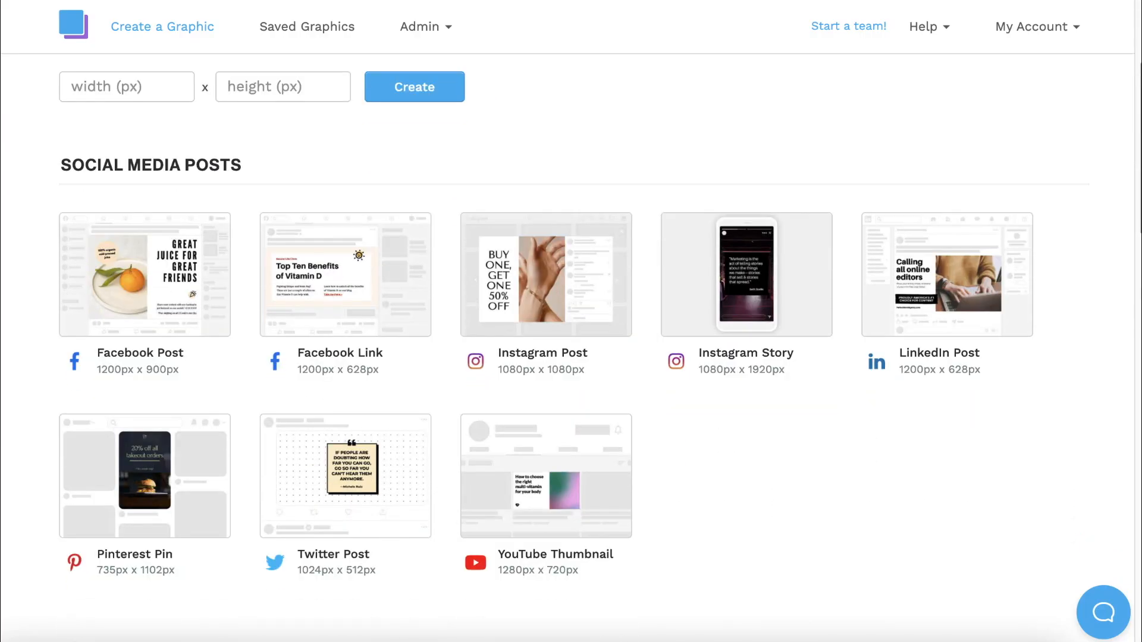
scroll("down", 3)
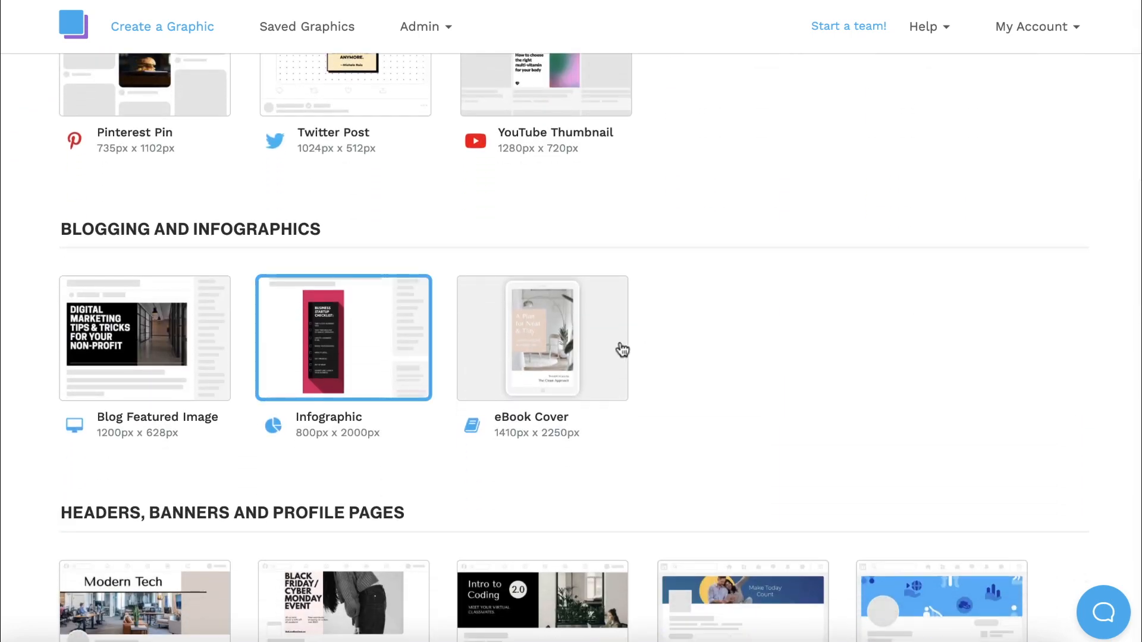
left_click(344, 338)
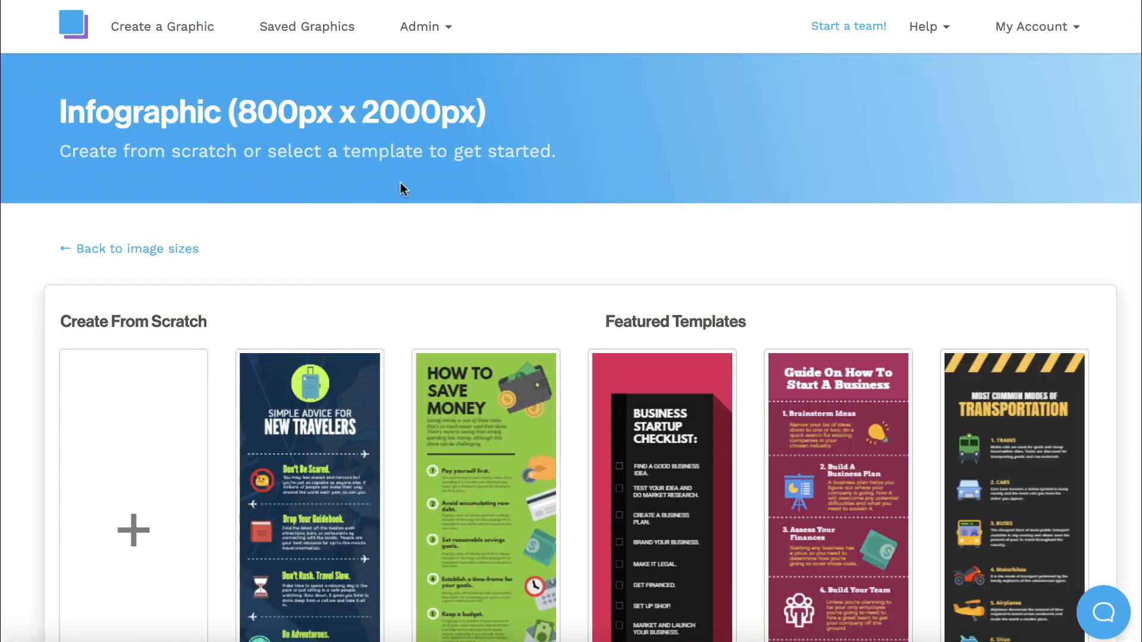
mouse_move(1131, 294)
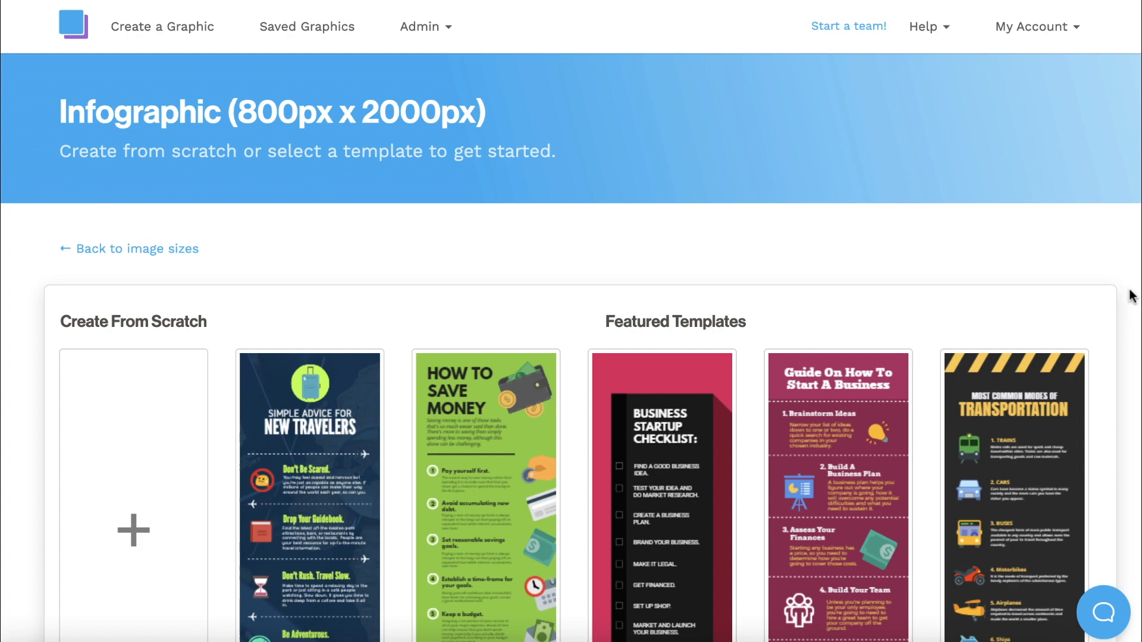
- Start from the Instagram Tips template and zoom the canvas to 84%
scroll("down", 3)
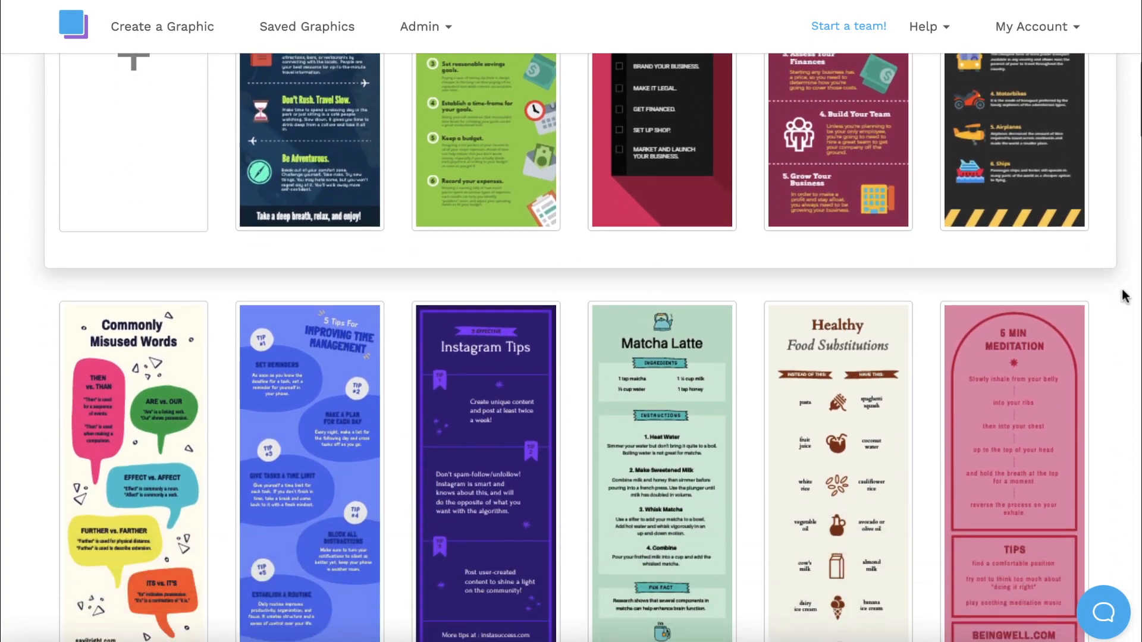
scroll("down", 3)
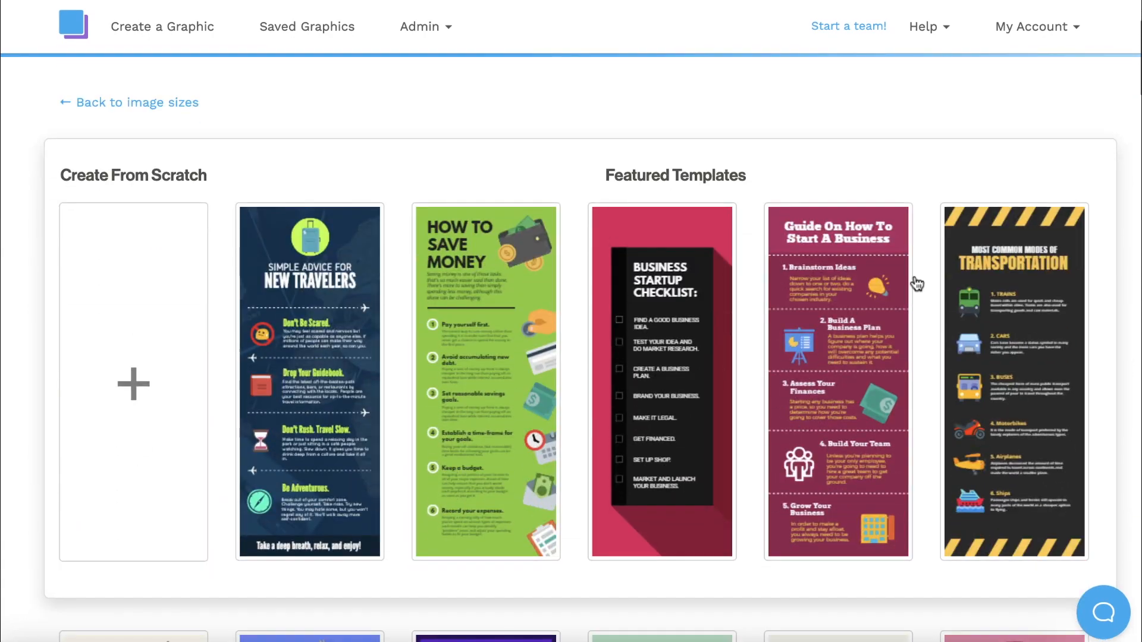
mouse_move(133, 382)
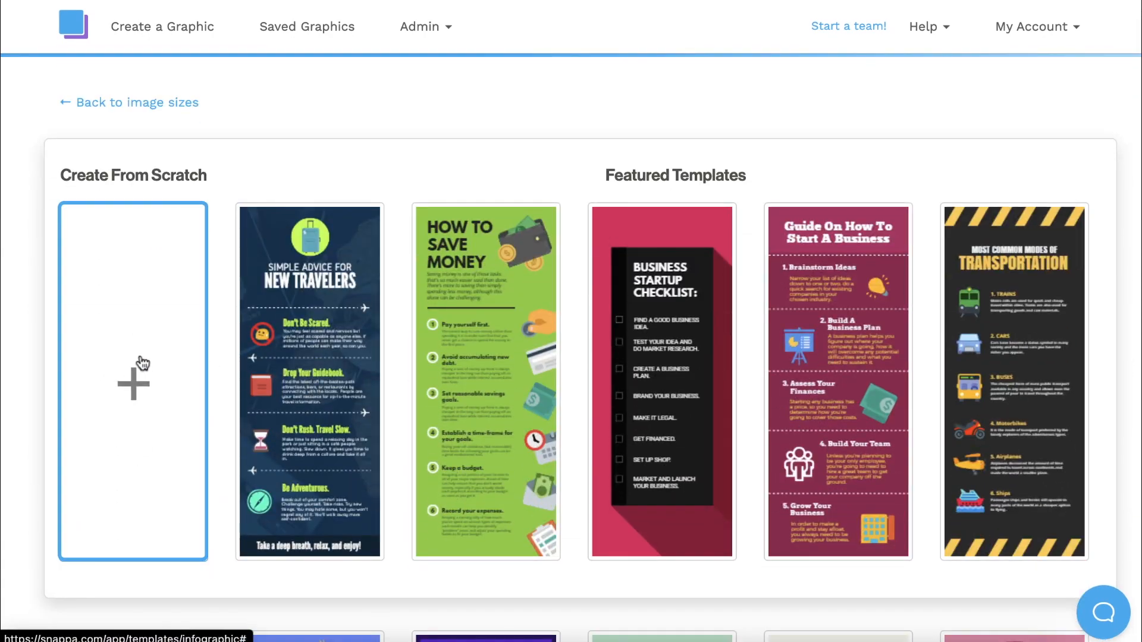
scroll("down", 3)
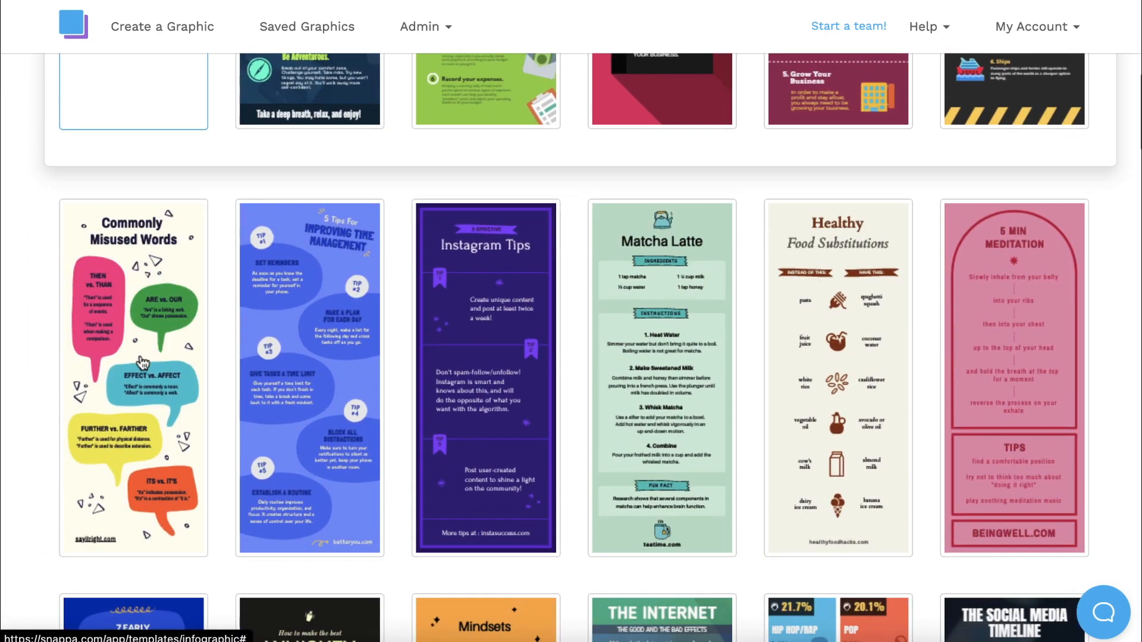
left_click(485, 376)
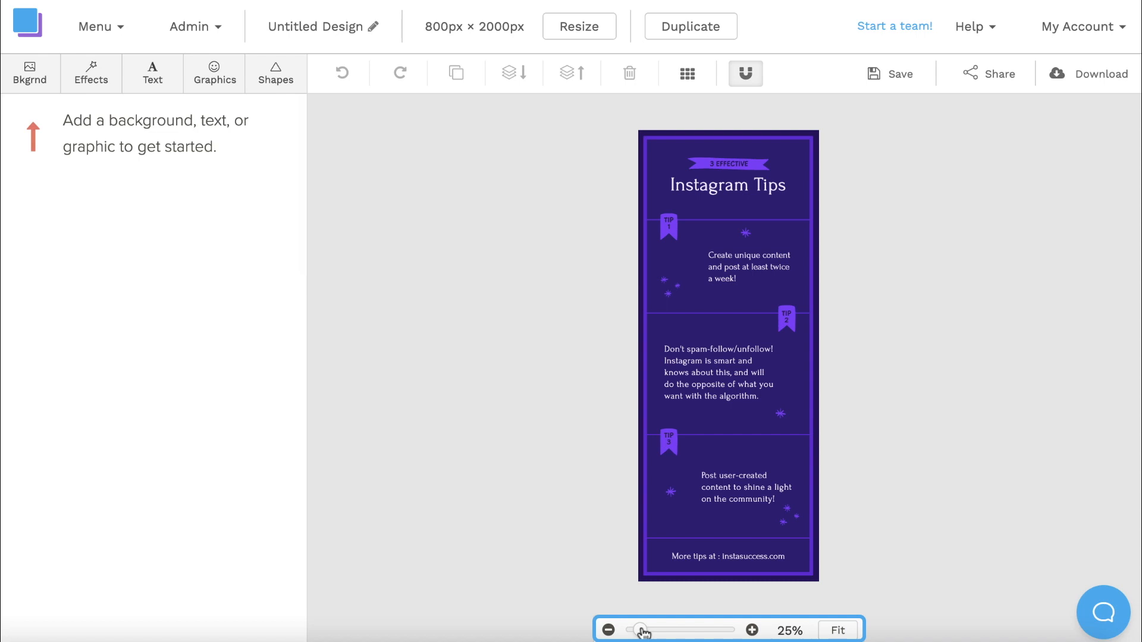
left_click_drag(640, 629, 671, 630)
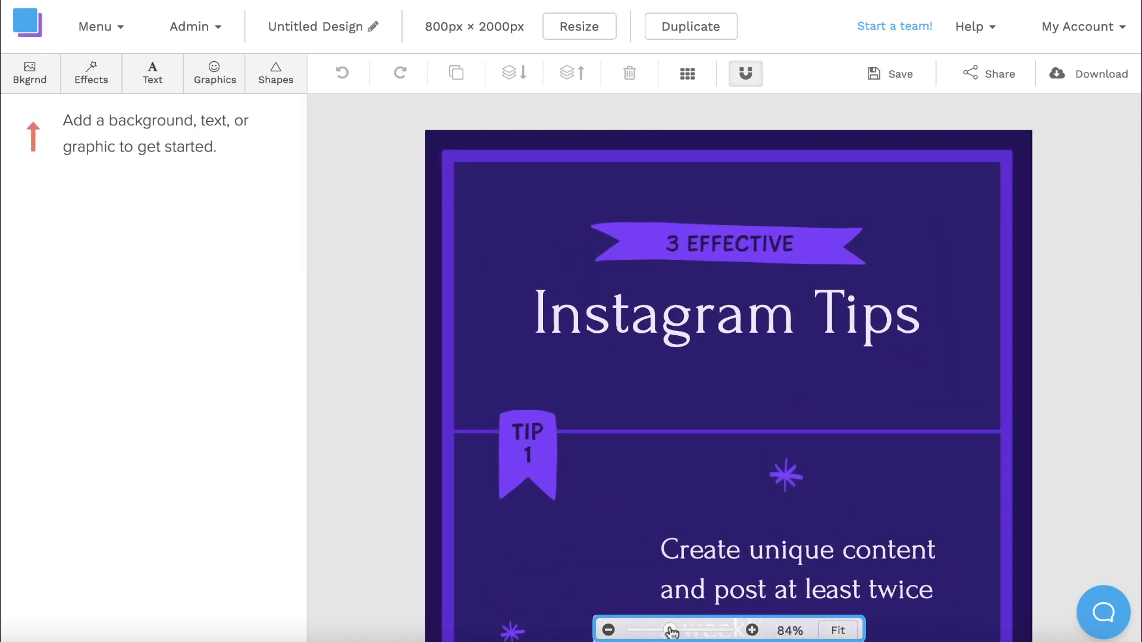
- Replace the headline text with 'Tips for Better Sleep'
left_click(724, 314)
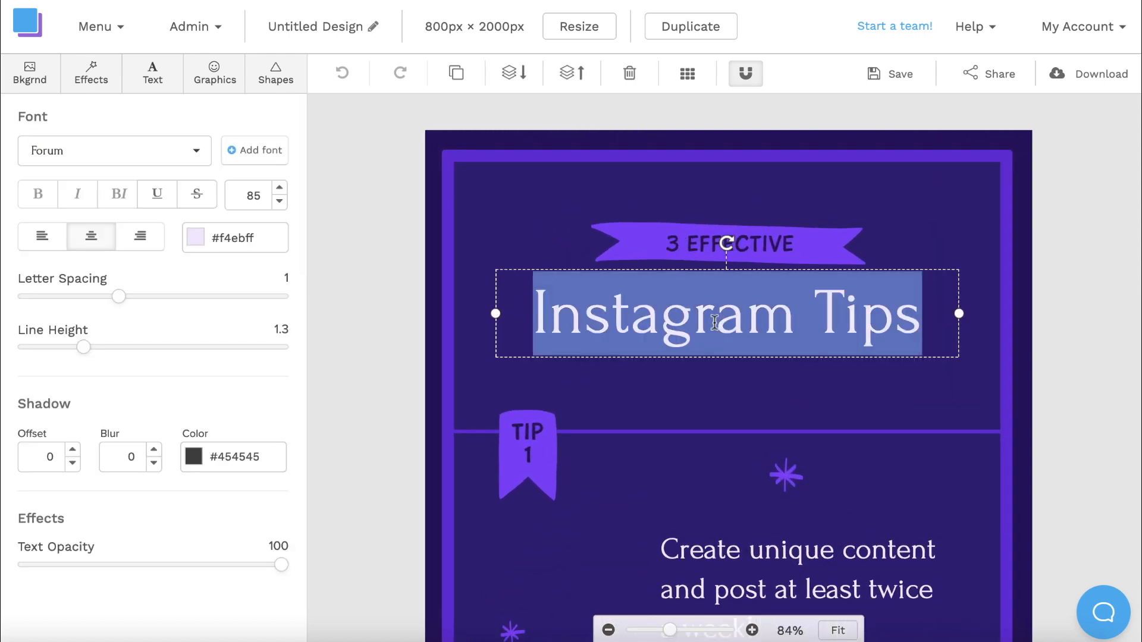
type("Tips for")
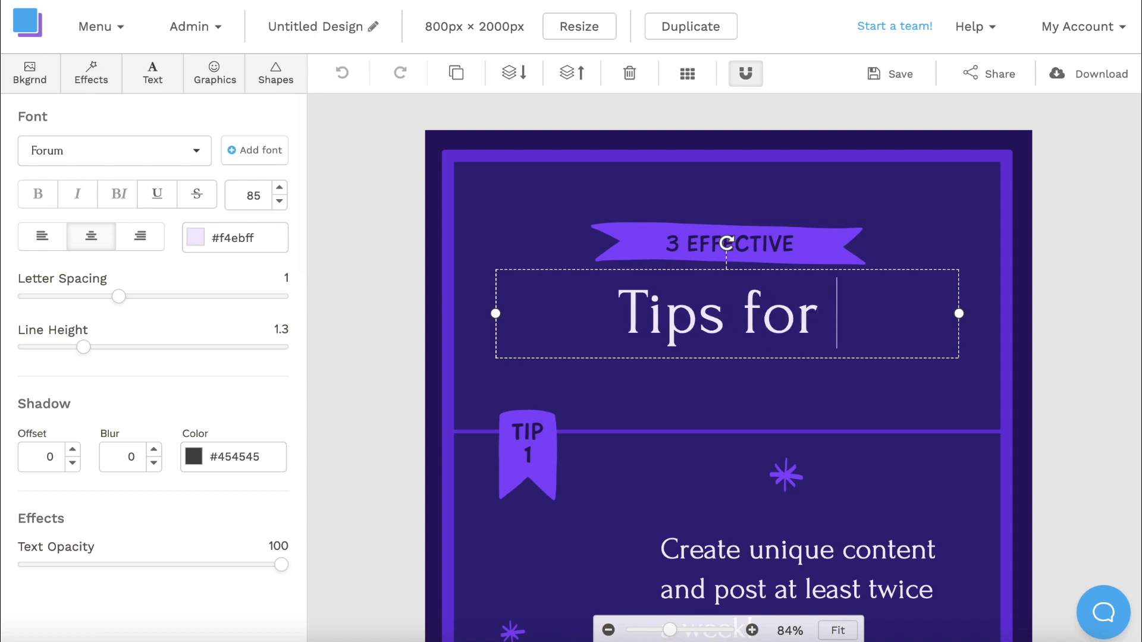
type("Better Sle")
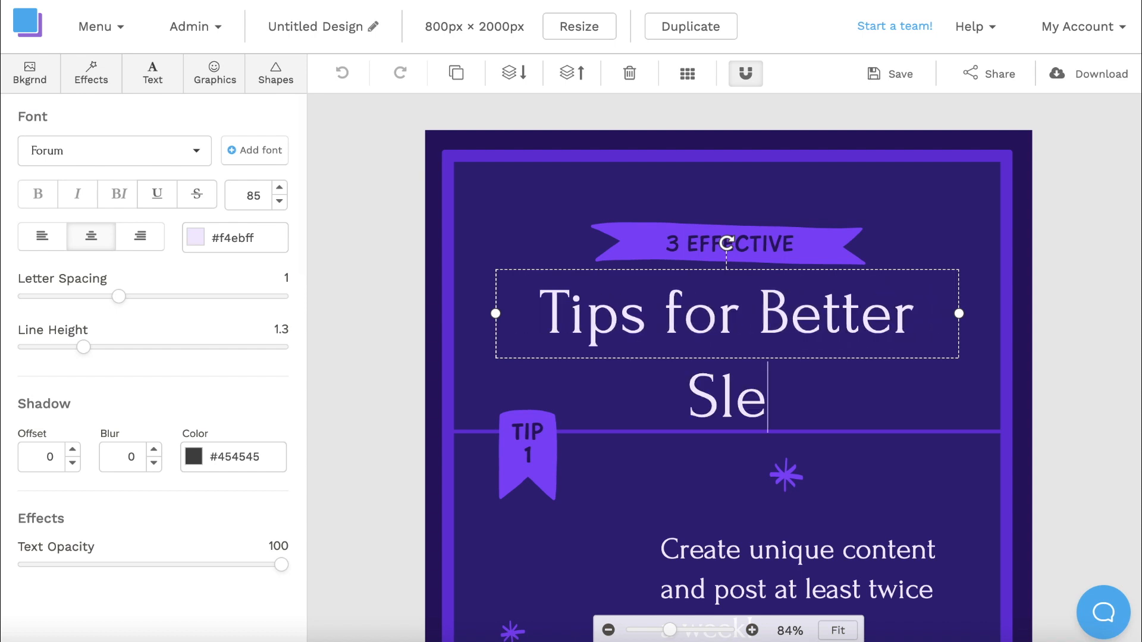
type("ep")
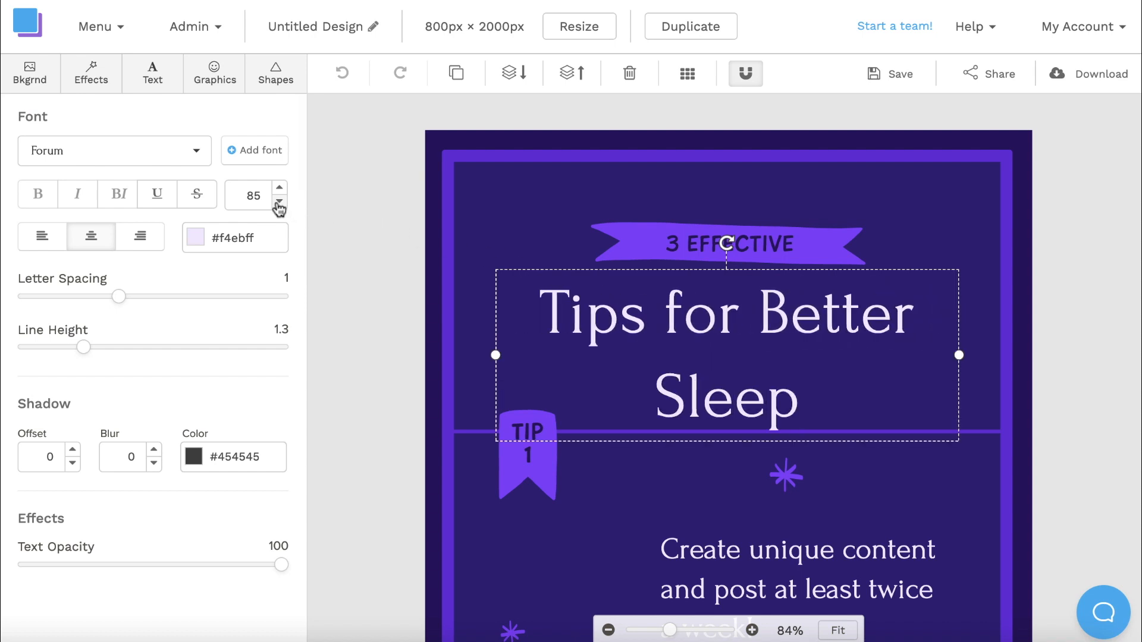
- Shrink the headline to font size 68, browsing fonts but keeping Forum
left_click(280, 204)
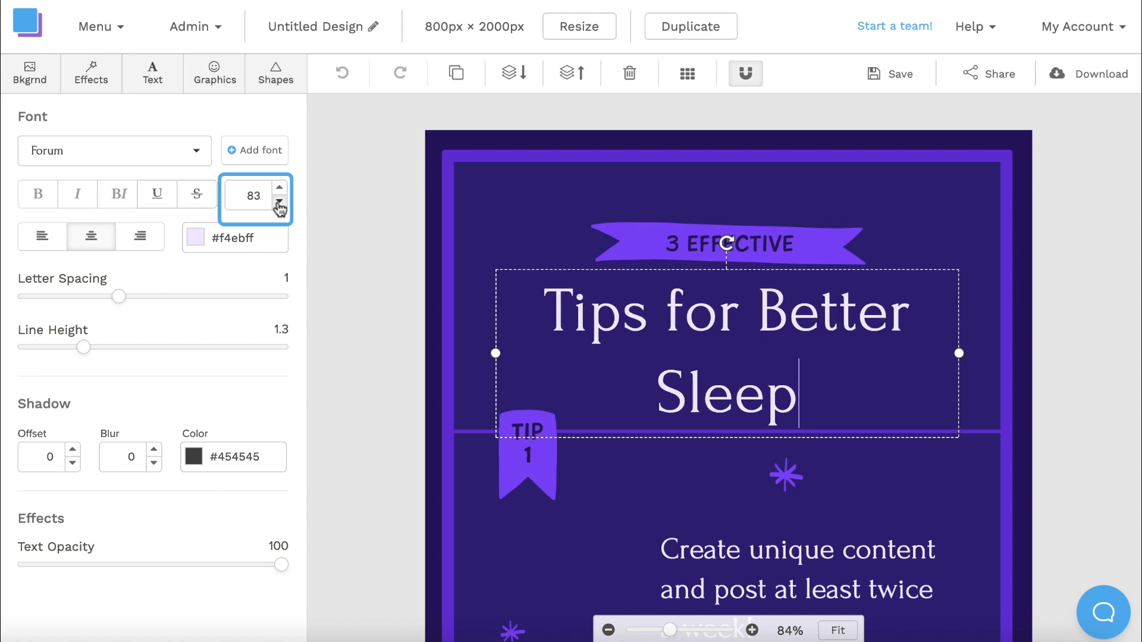
left_click(280, 205)
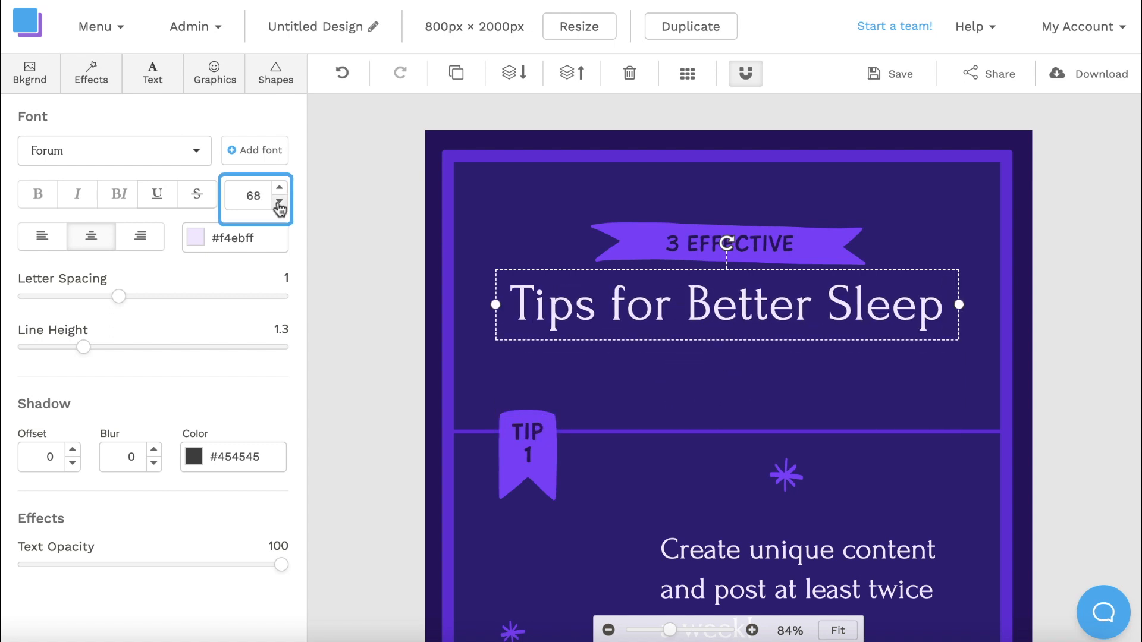
left_click(113, 150)
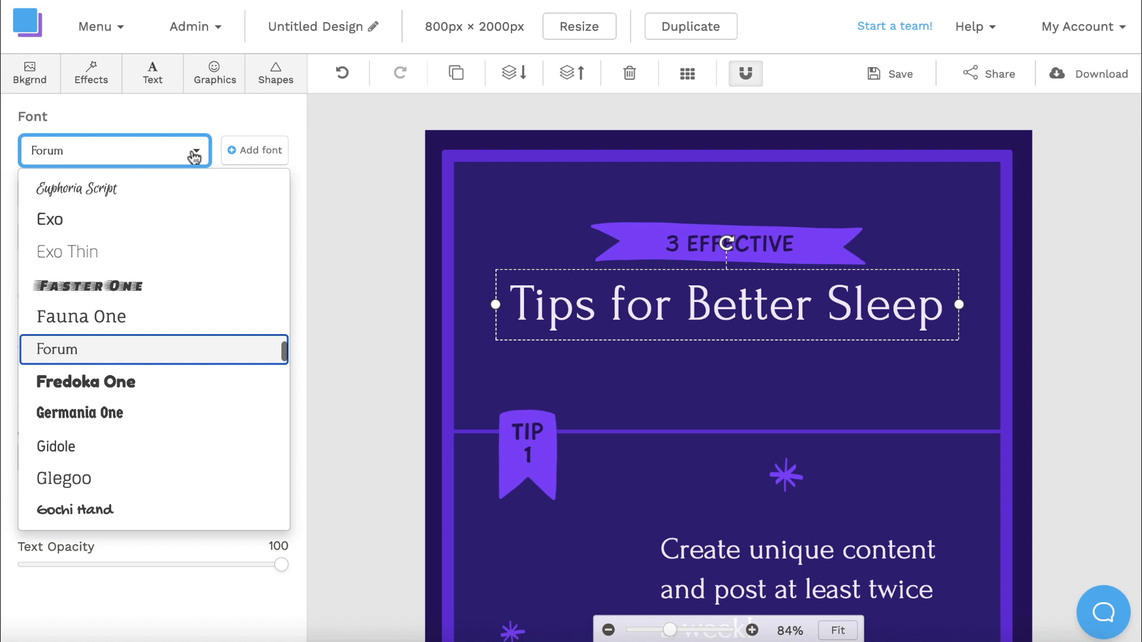
scroll("down", 3)
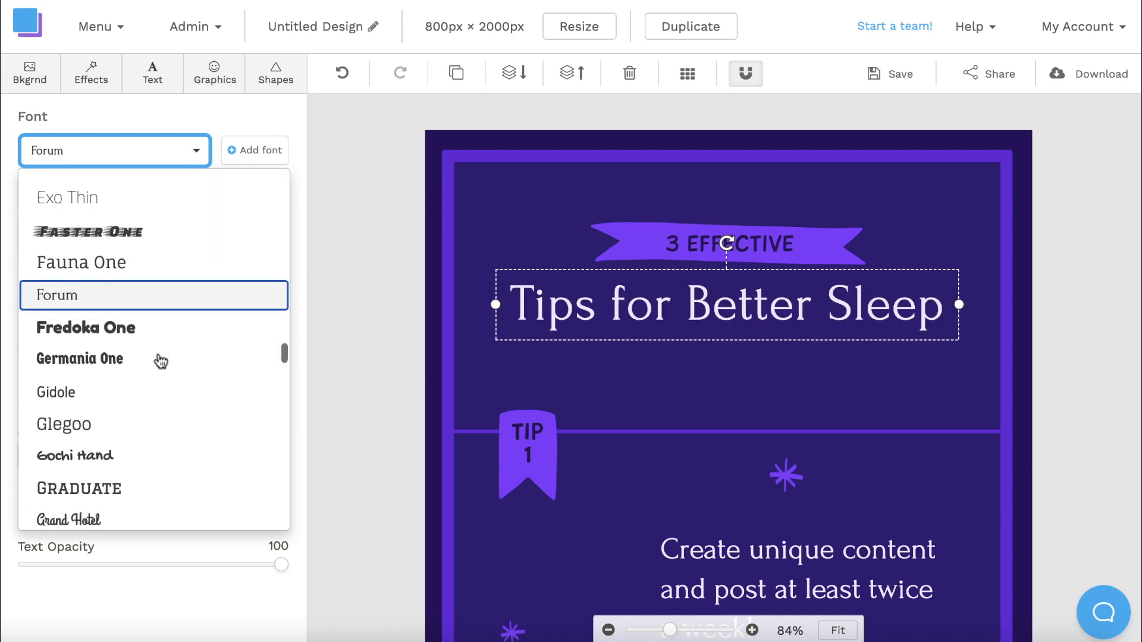
scroll("down", 3)
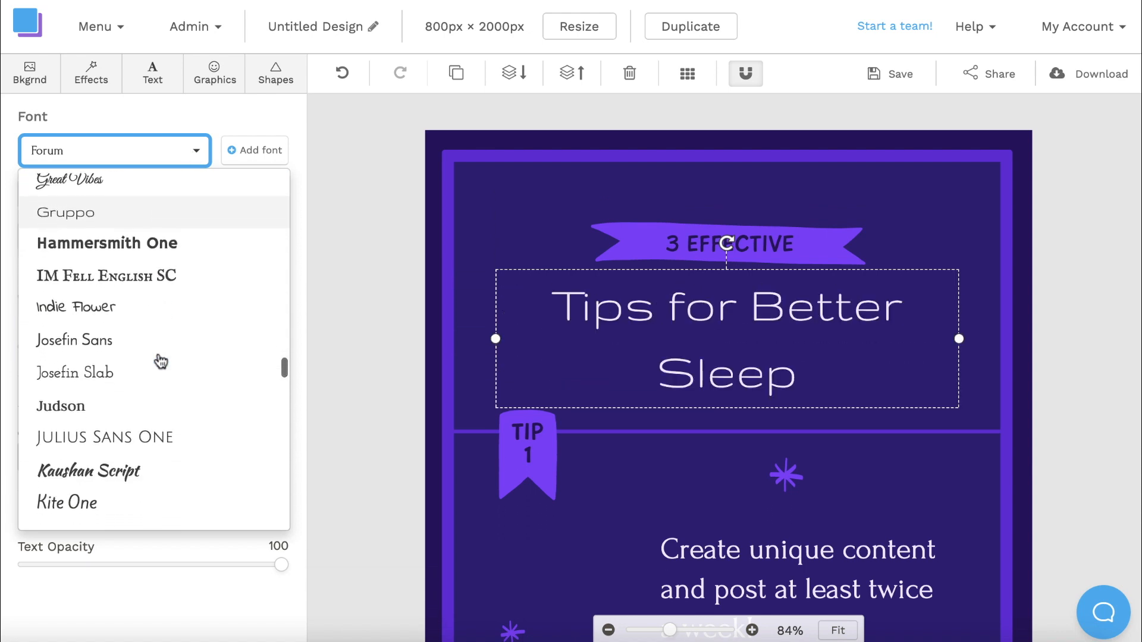
left_click(61, 406)
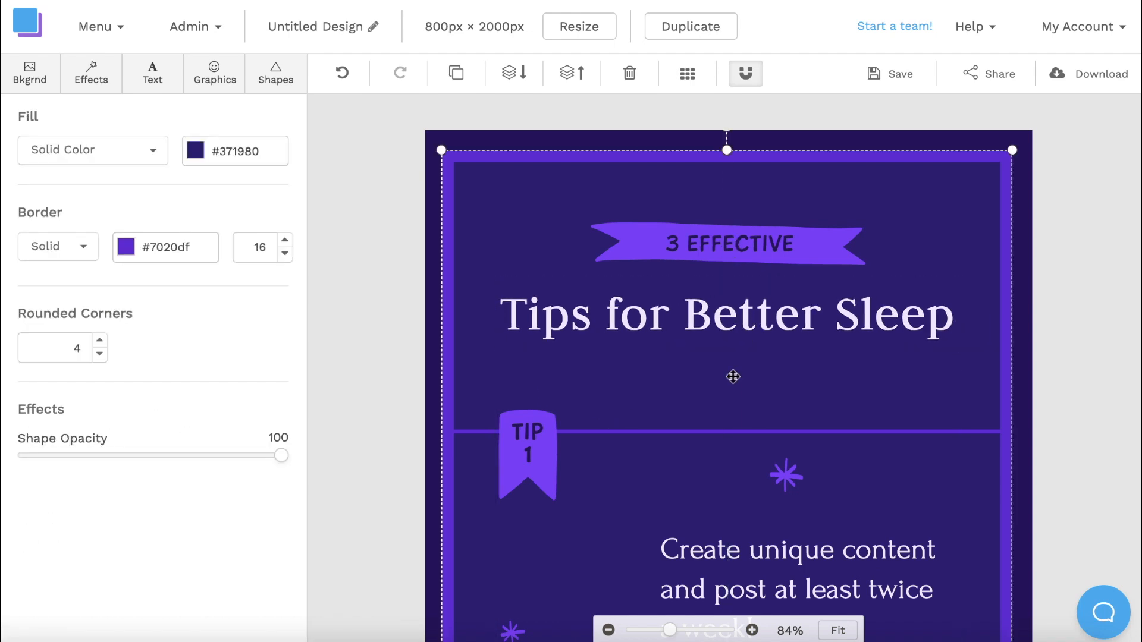
- Type the sleep tip 'Create an ideal environment that is ideal for s…' into the tip box
type("Create an ideal environment that is ideal for sleeping. Cool, dark, and quiet.")
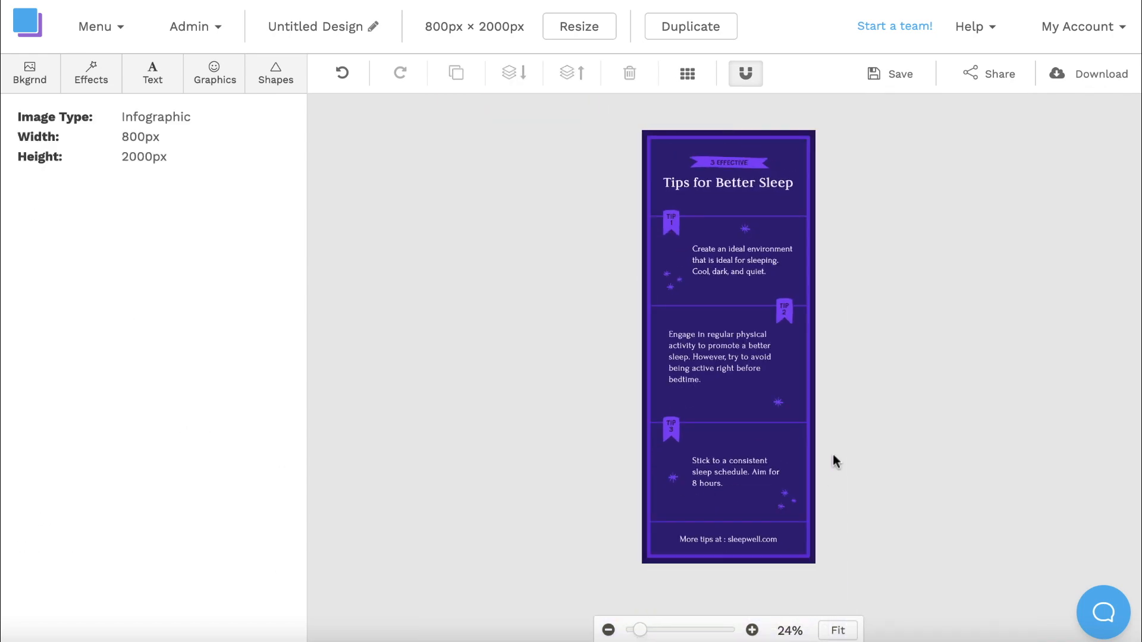
- Fill the inner background panel with black and zoom in on the top
left_click(728, 343)
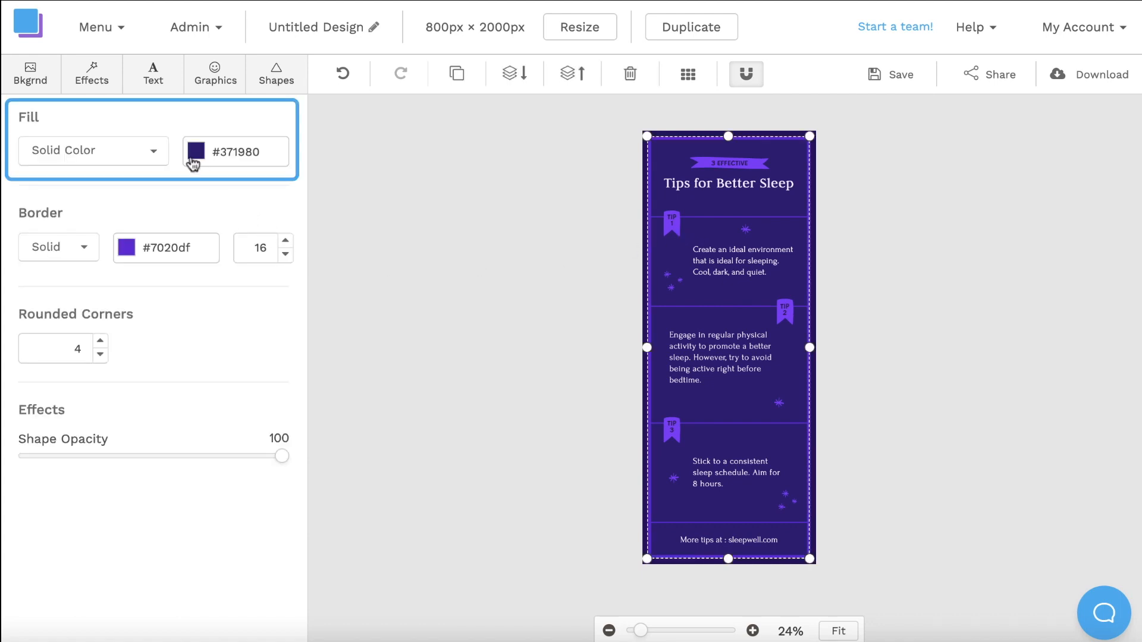
left_click(195, 151)
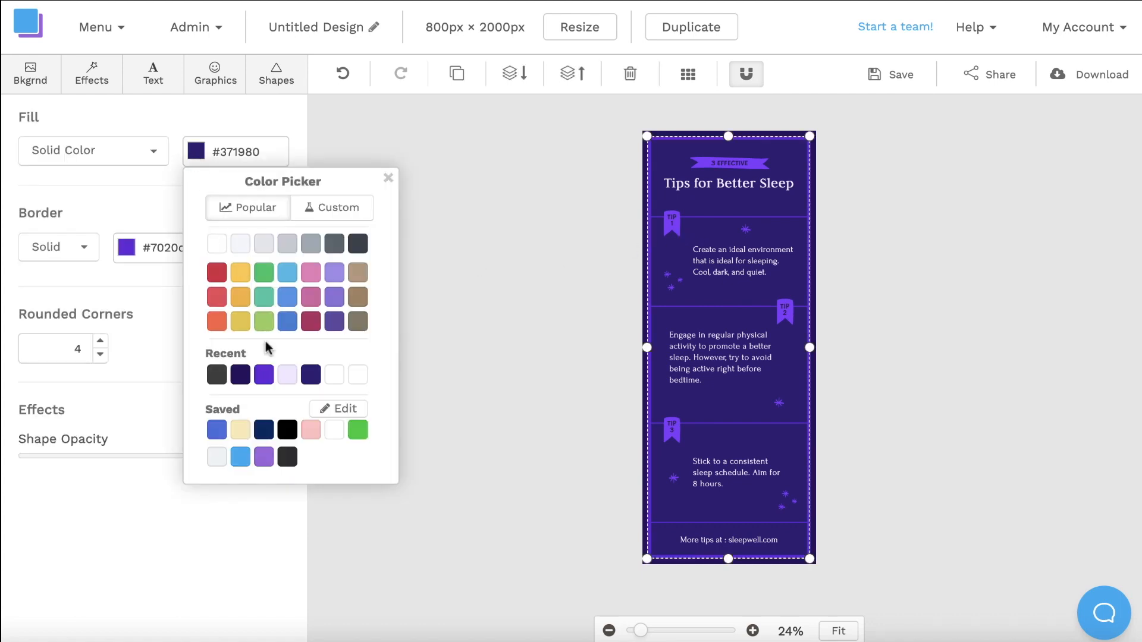
left_click(286, 430)
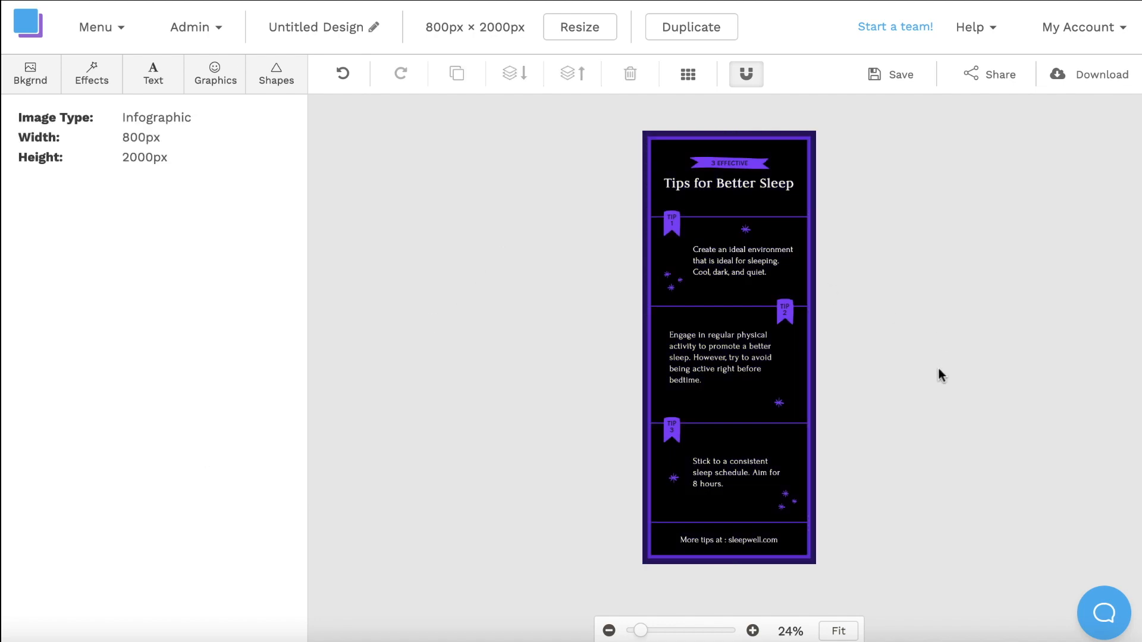
left_click_drag(640, 630, 662, 630)
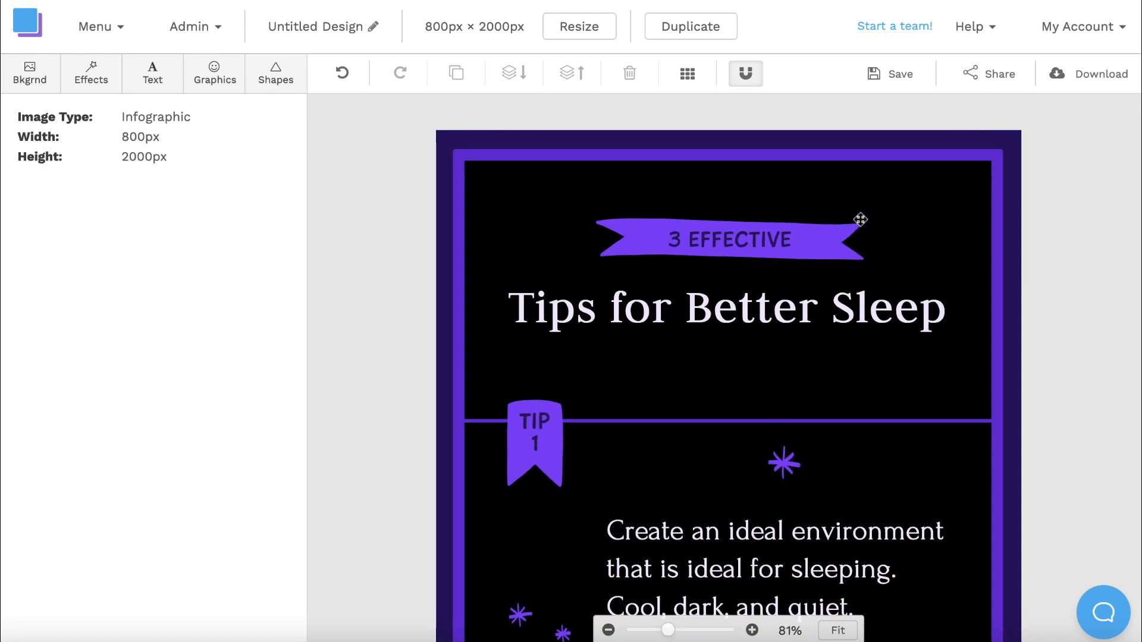
- Check the purple ribbon's fill colour without changing it, then open Graphics
left_click(728, 239)
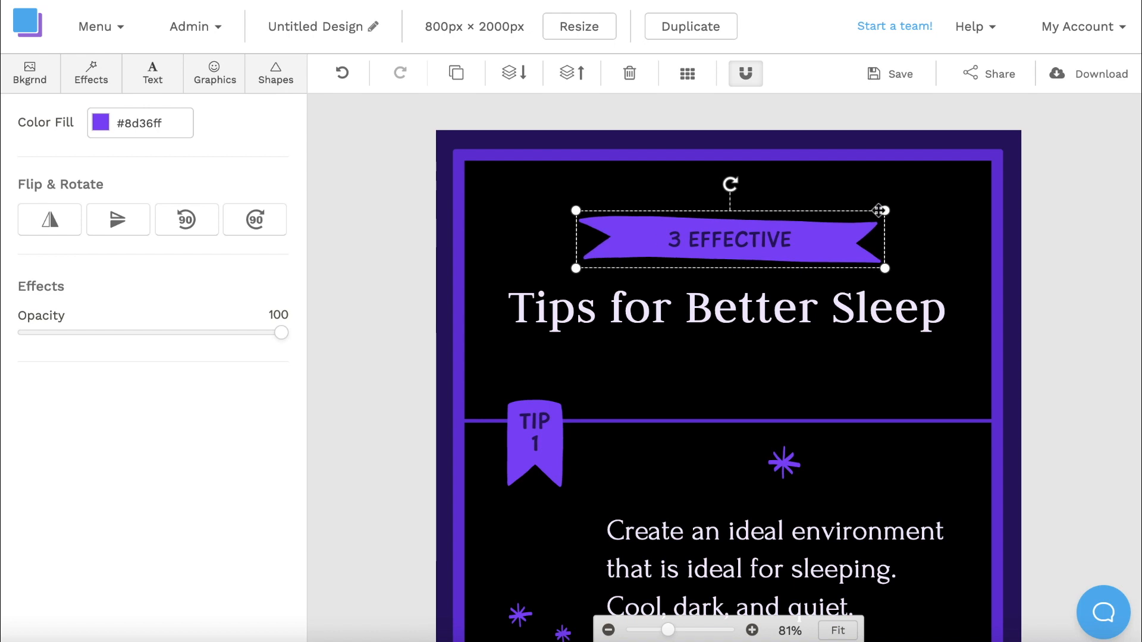
left_click(100, 122)
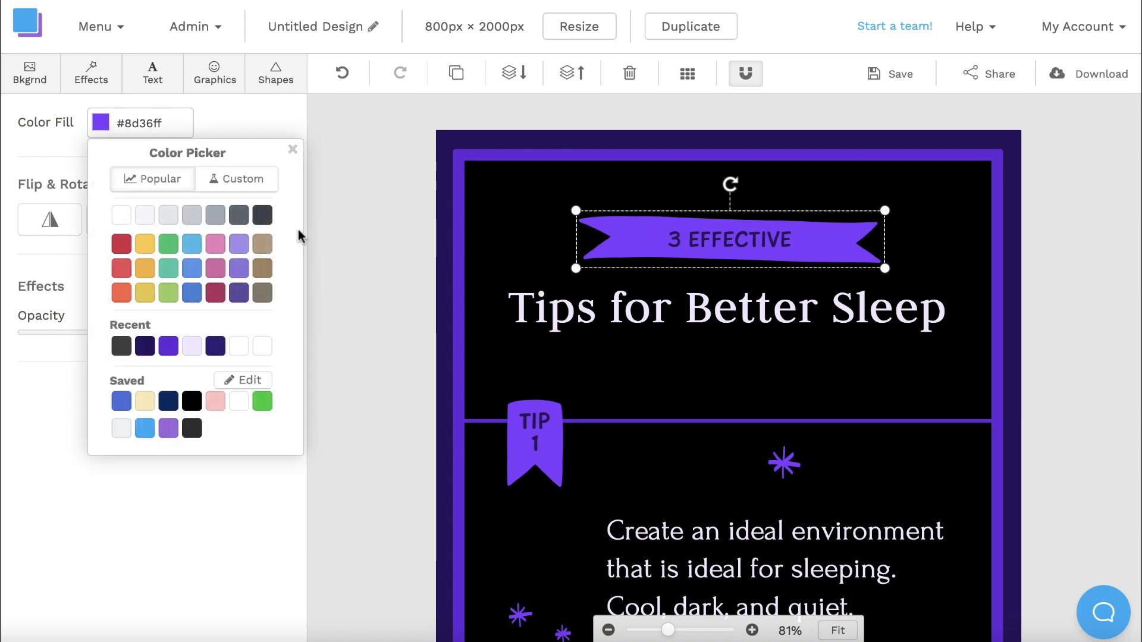
left_click(293, 149)
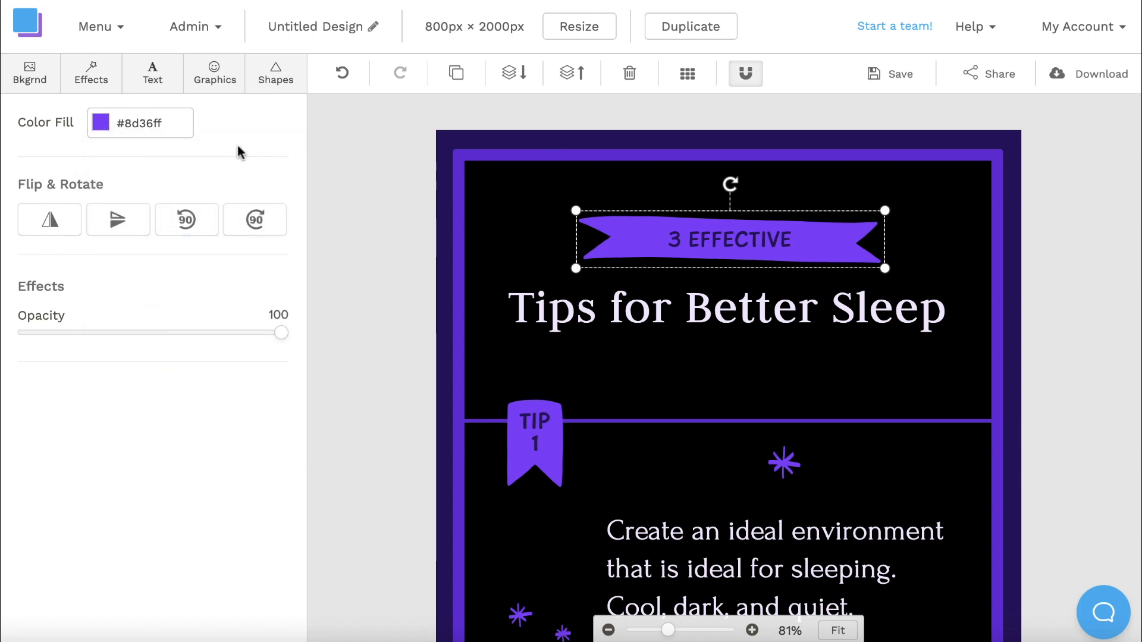
left_click(214, 73)
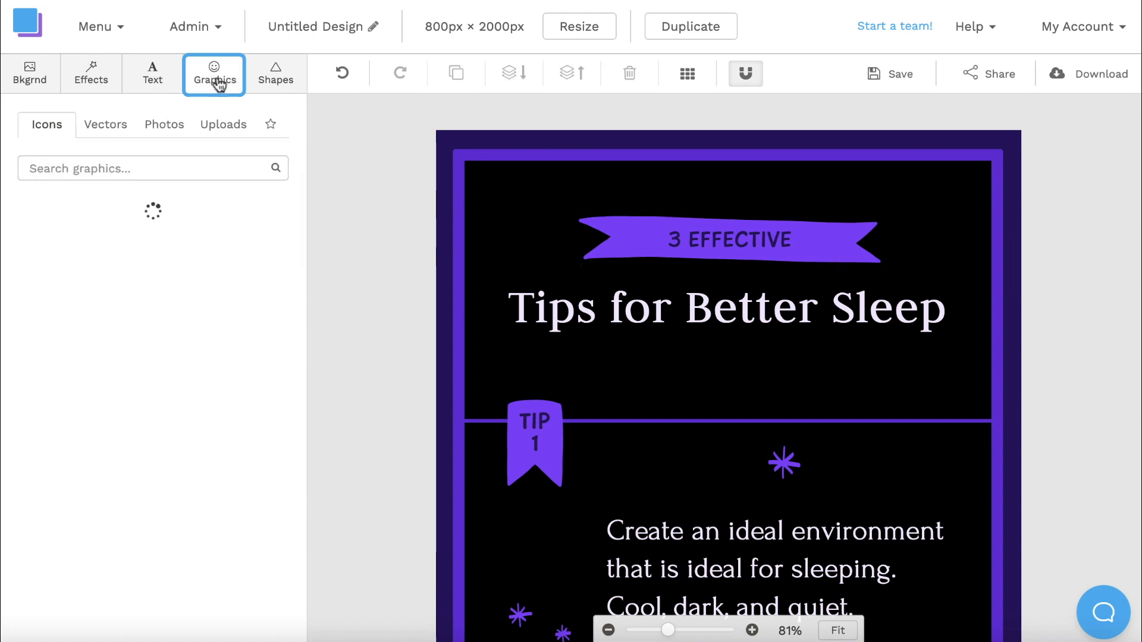
- Scroll through the Vectors collection and fit the whole infographic on the canvas
left_click(106, 124)
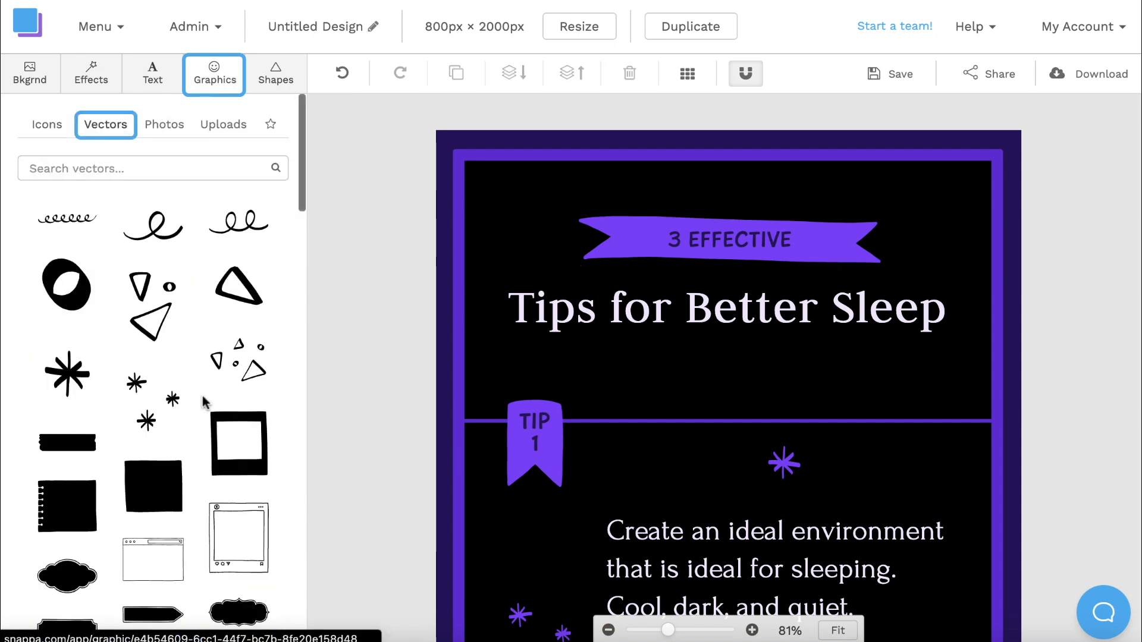
scroll("down", 3)
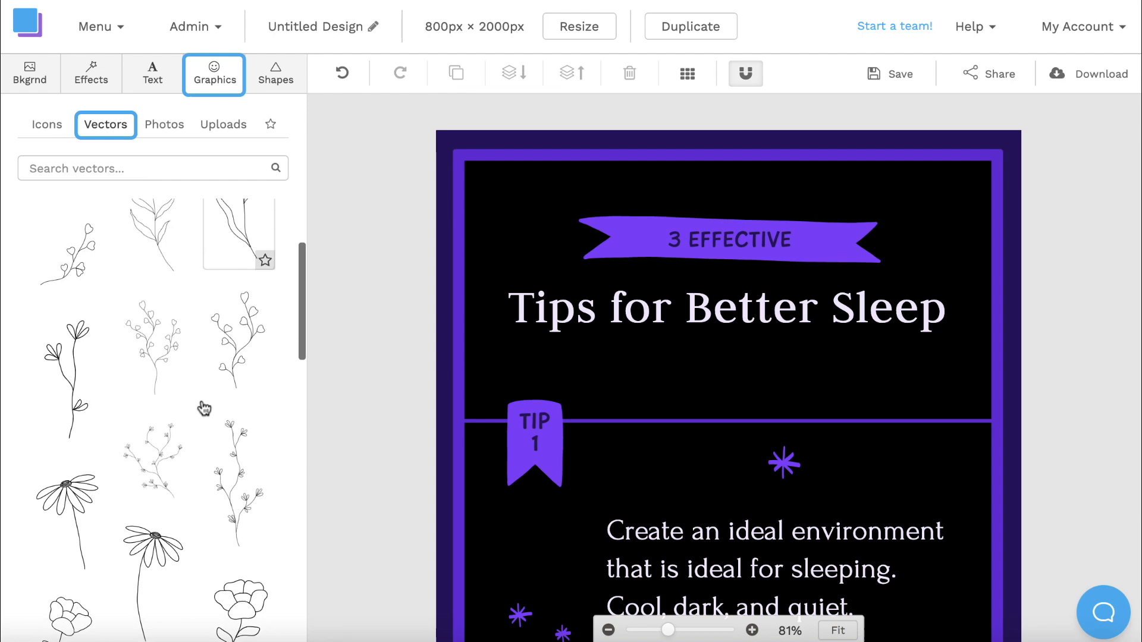
scroll("down", 3)
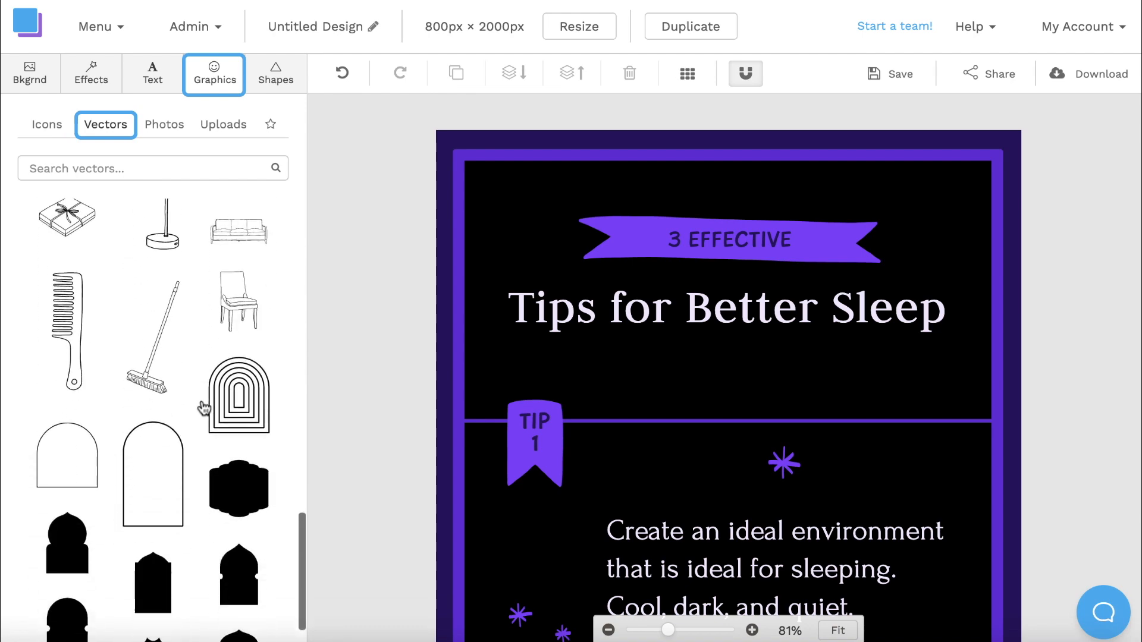
left_click(752, 629)
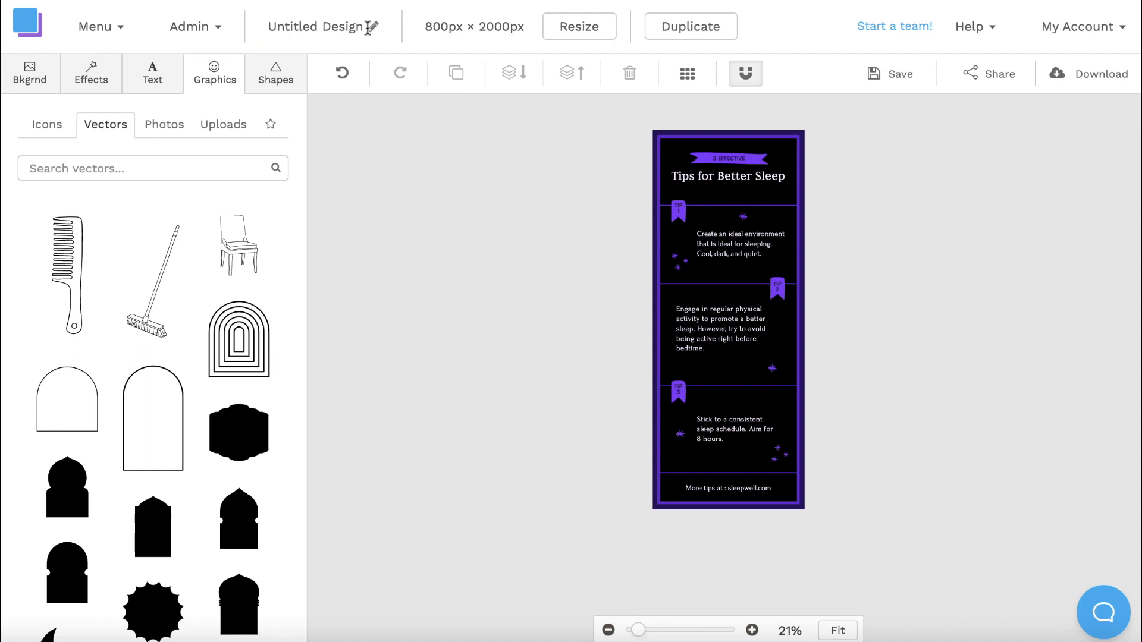
- Rename the design 'Sleep Infographic' and download it as Retina JPG (2x size)
type("Sleep Infographic")
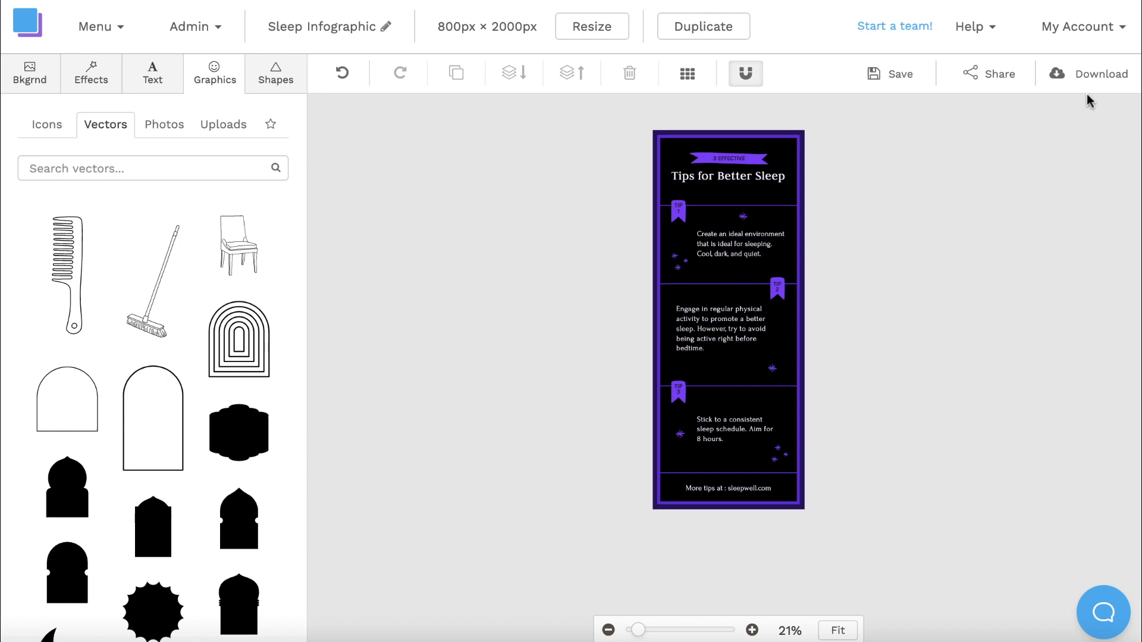
left_click(1093, 74)
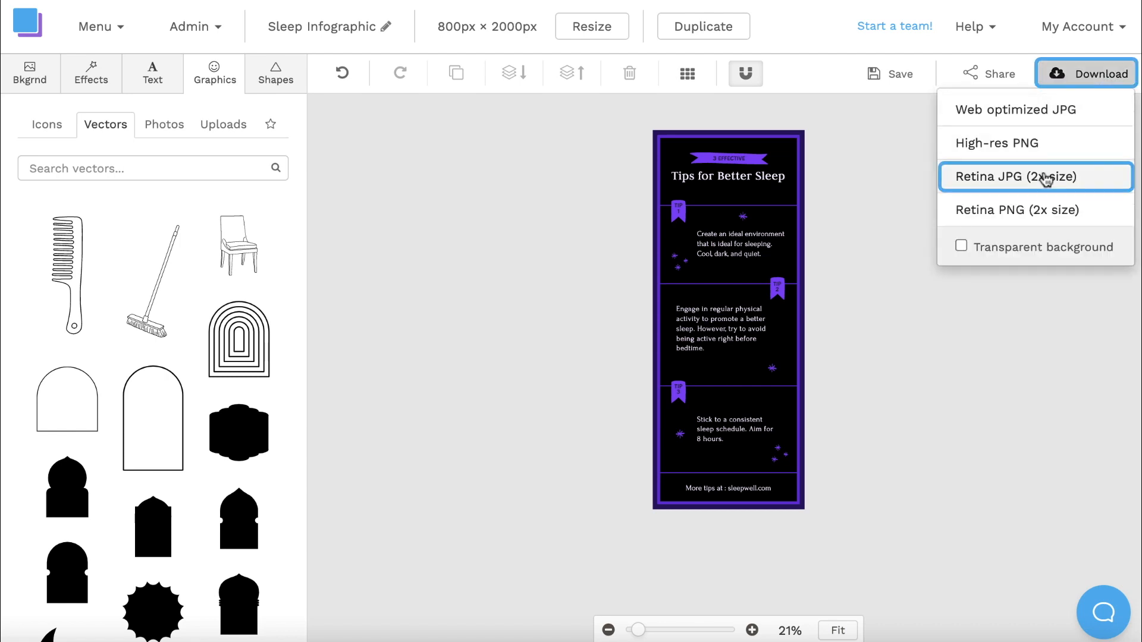
left_click(1016, 176)
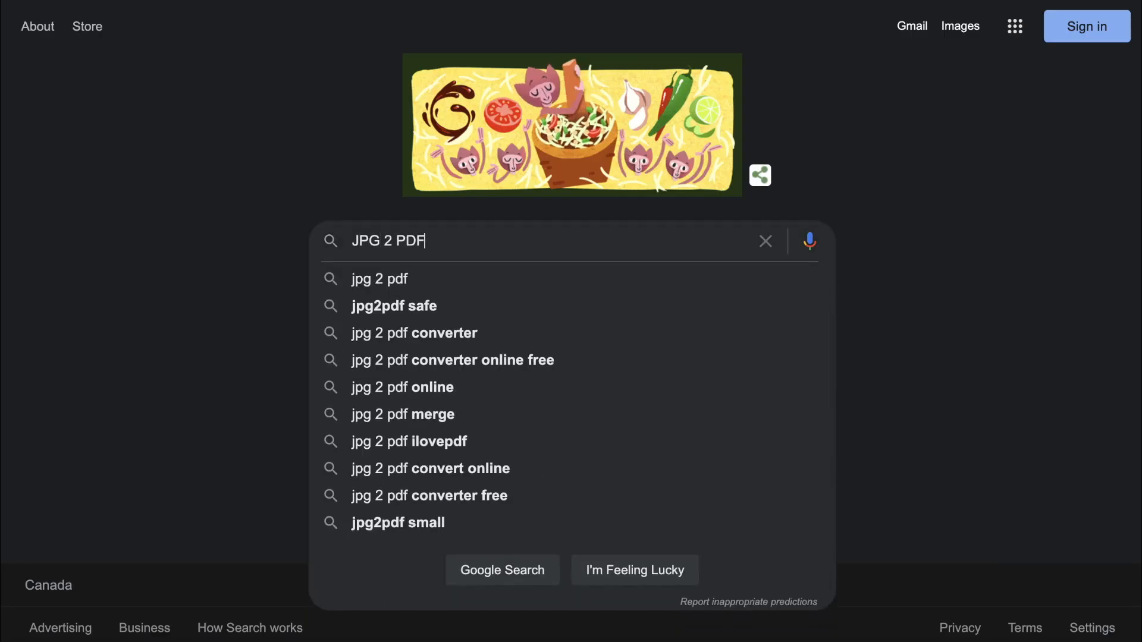
- Convert the Sleep Infographic JPG to PDF on JPG2PDF and open the PDF
key("Enter")
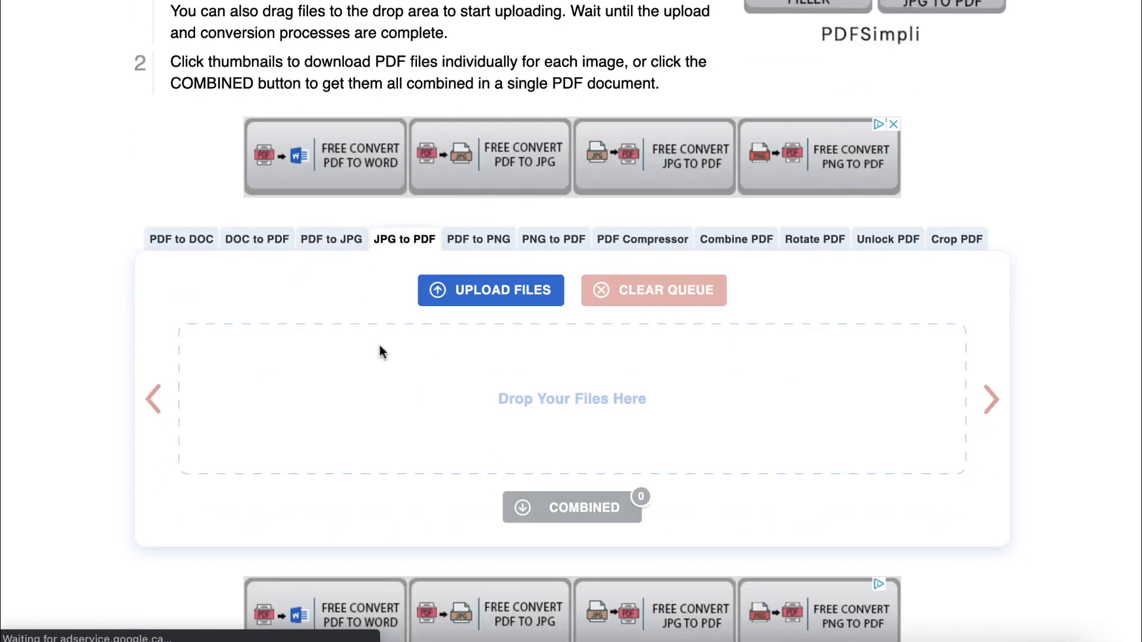
left_click(490, 290)
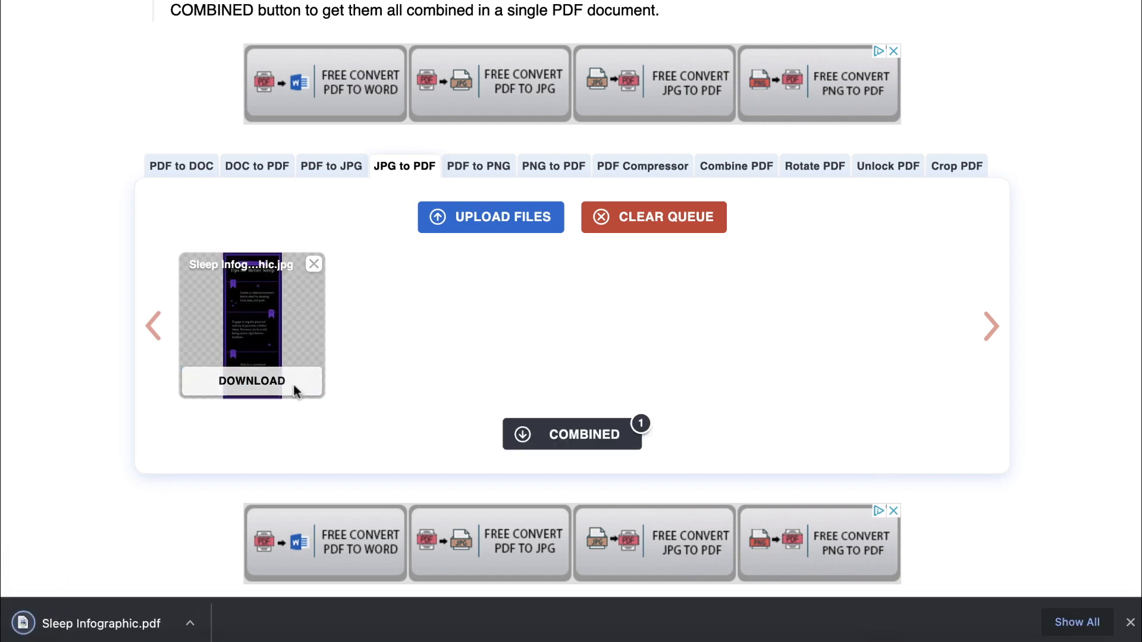
left_click(250, 380)
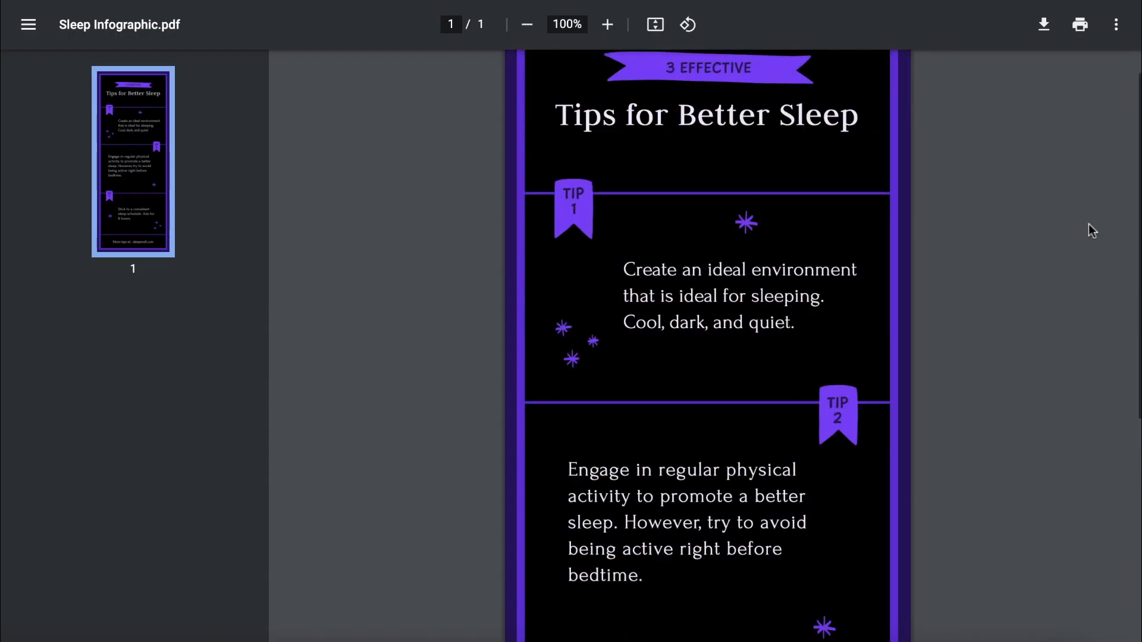
left_click(525, 24)
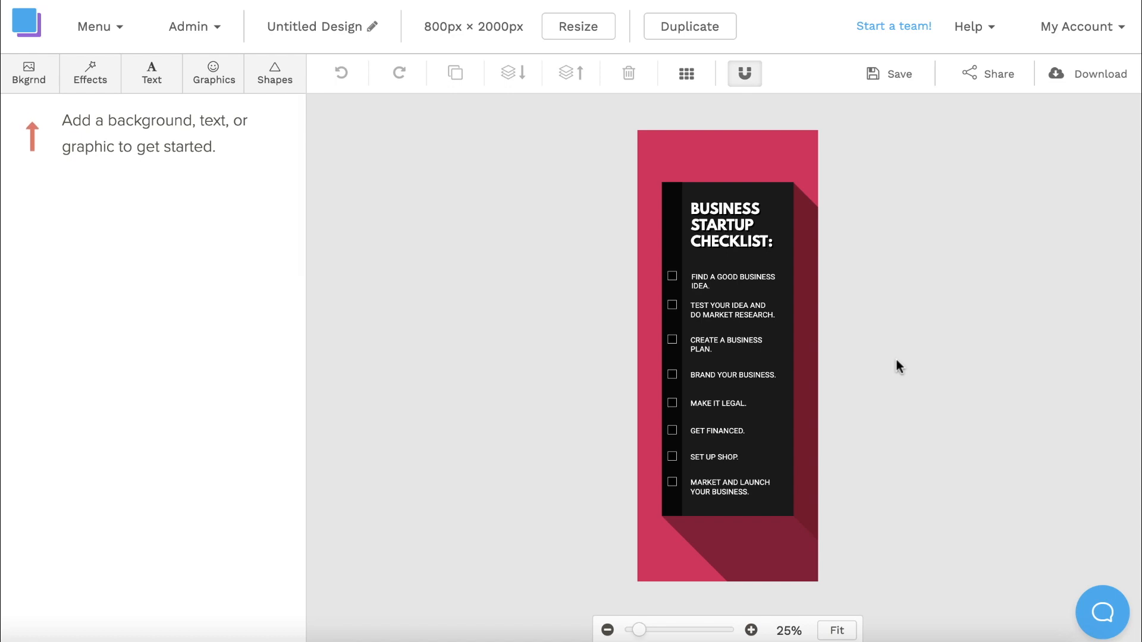
- Resize the checklist to 1000×1000 px, overriding the original, then open the transportation template
left_click(577, 26)
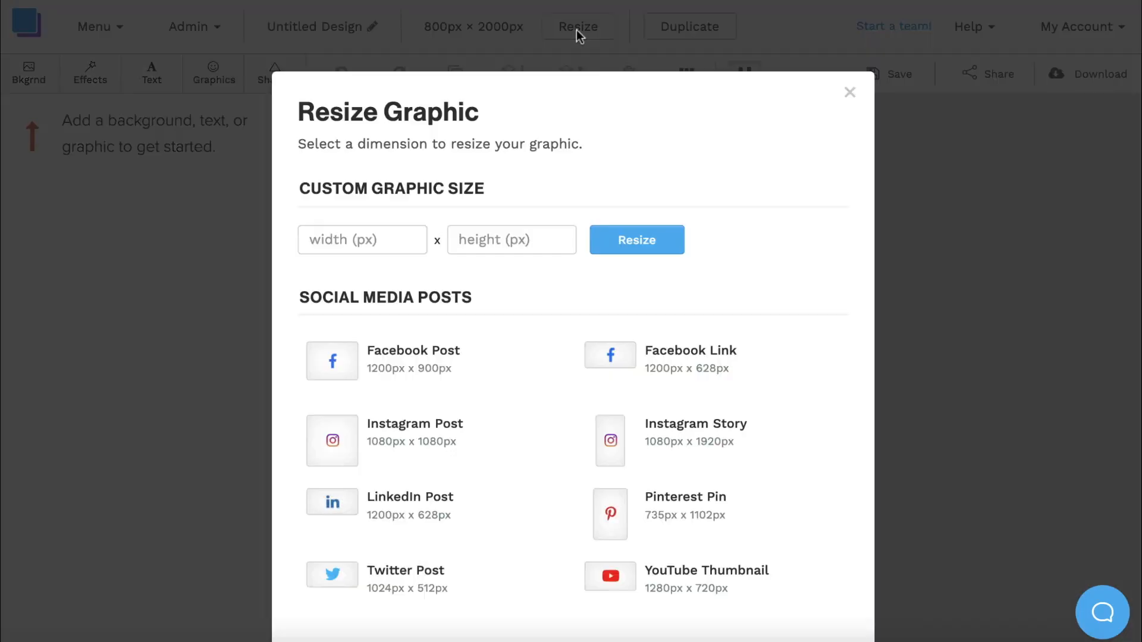
type("1000")
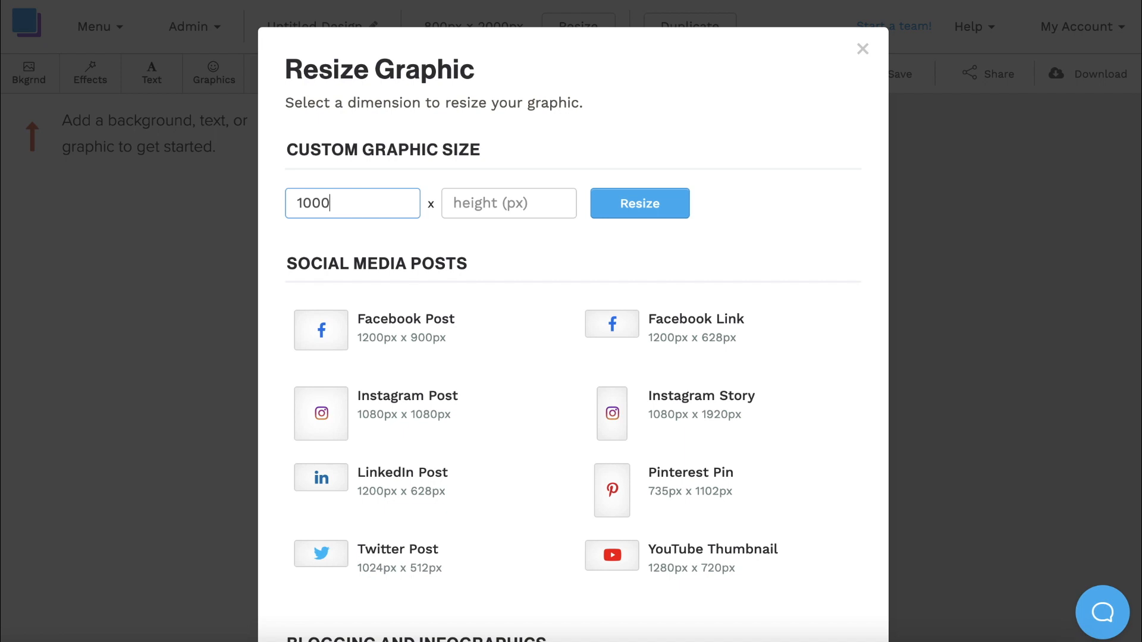
type("1000")
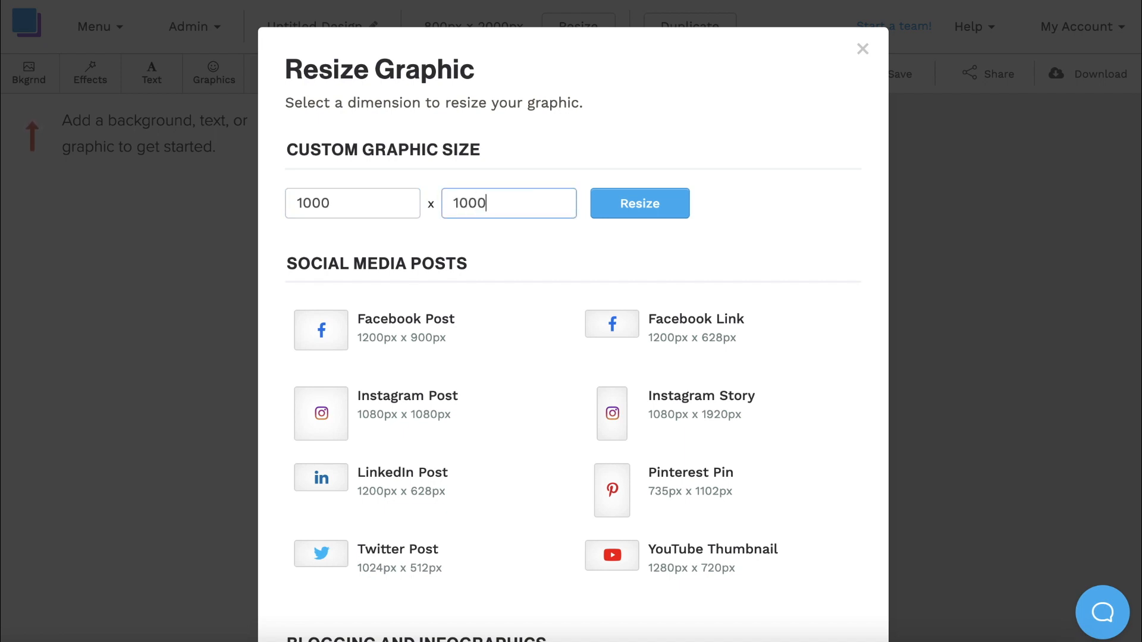
left_click(639, 203)
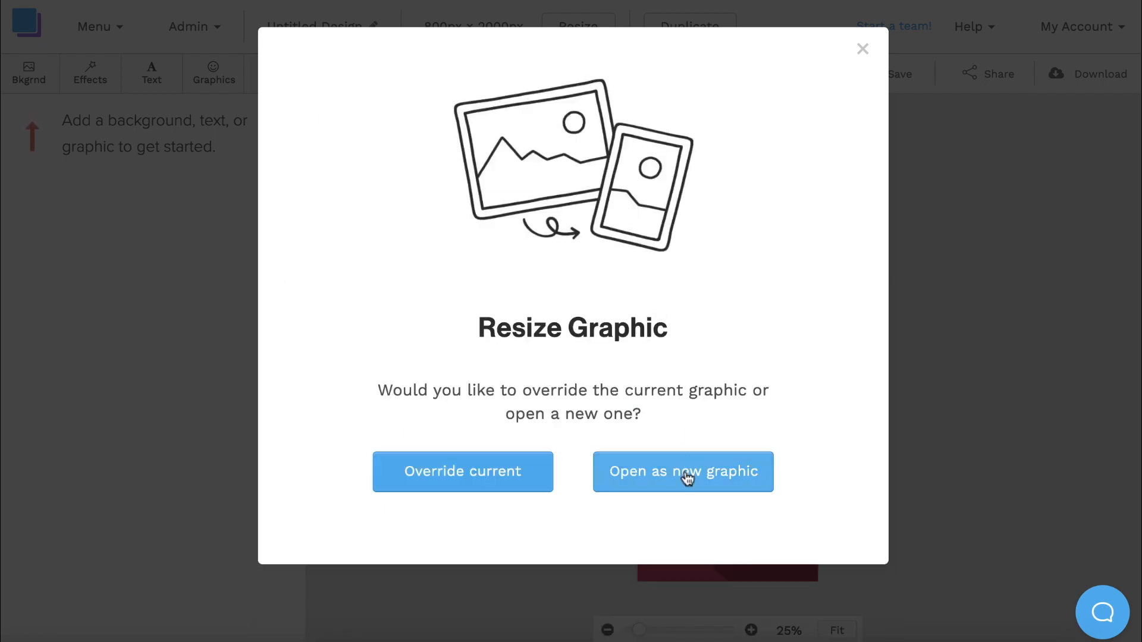
mouse_move(463, 471)
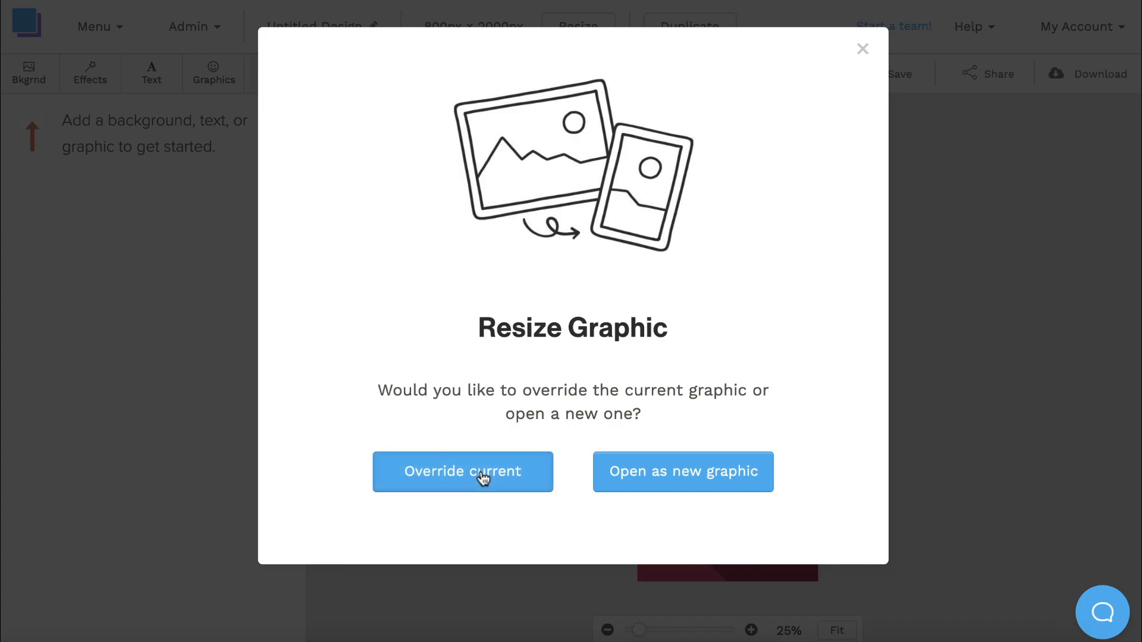
left_click(462, 471)
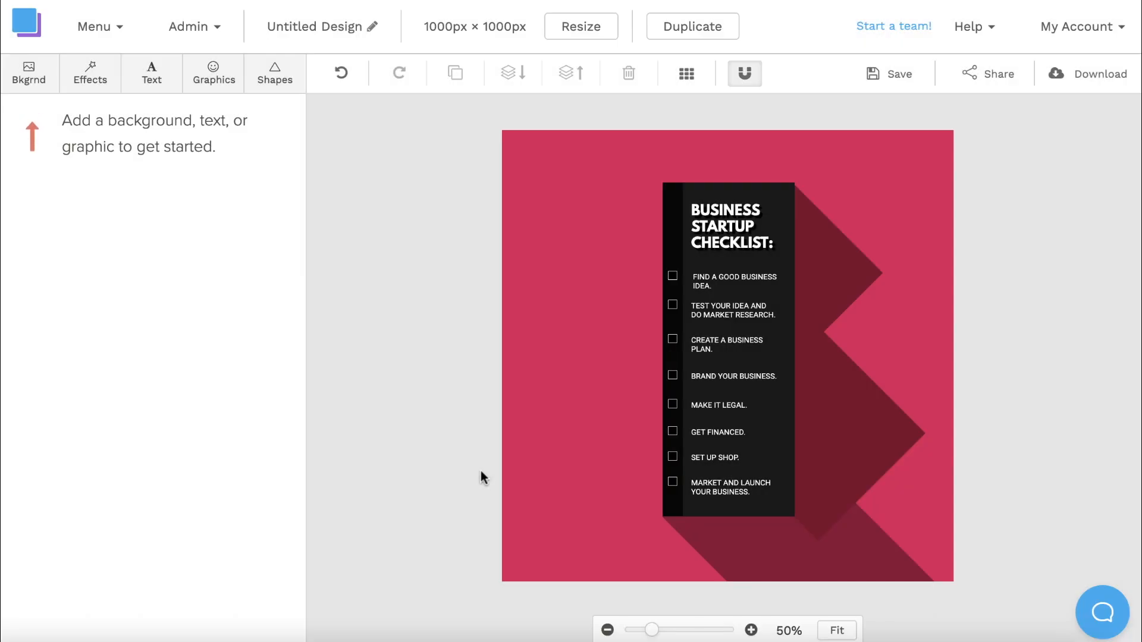
mouse_move(892, 421)
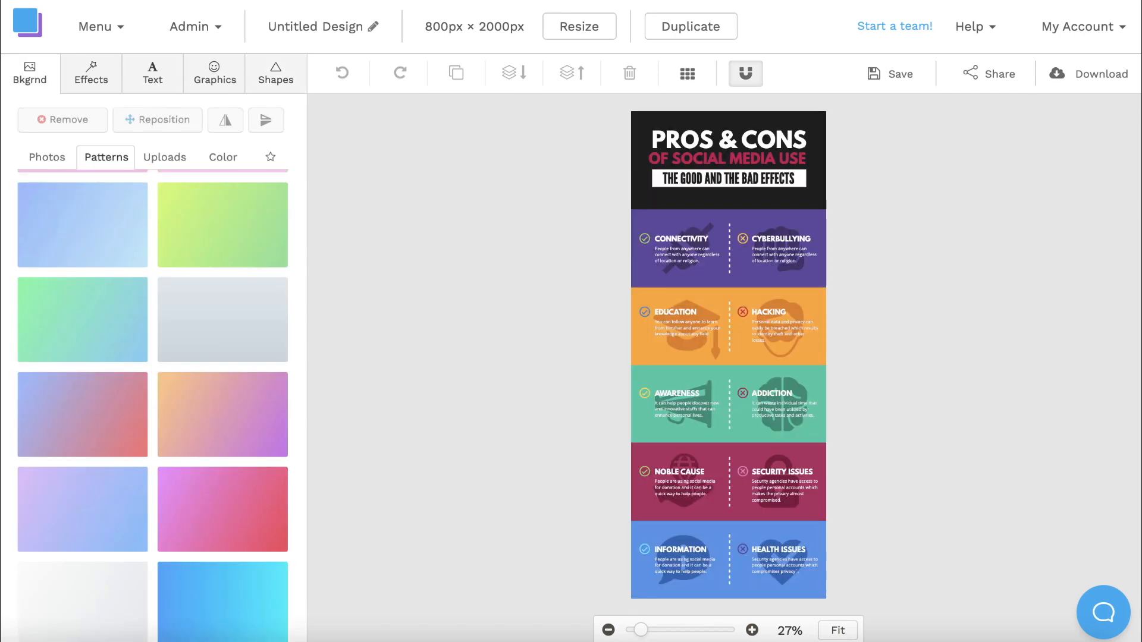
left_click(214, 73)
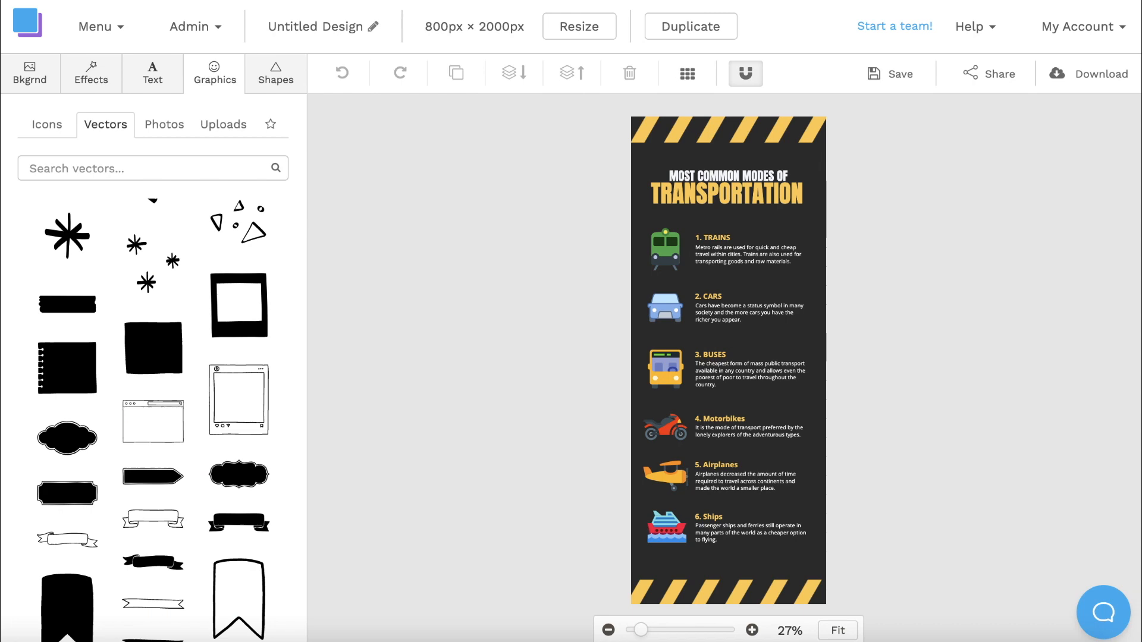
left_click(46, 124)
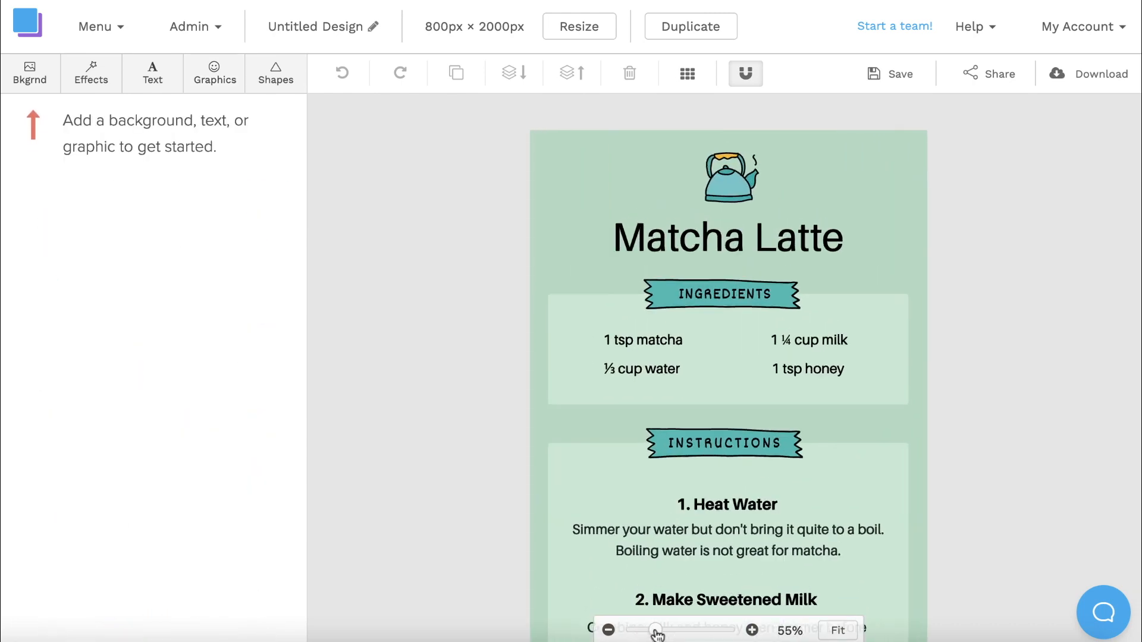
- Delete the kettle icon above the title and add an ice cream cone icon from the Graphics icon library
left_click(728, 177)
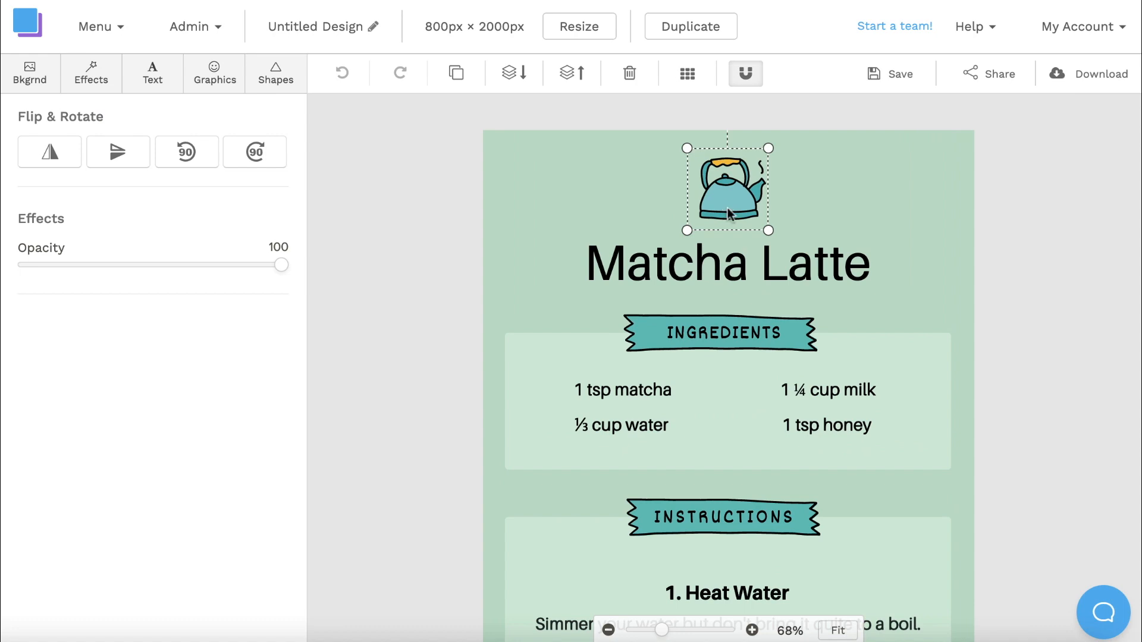
left_click(214, 72)
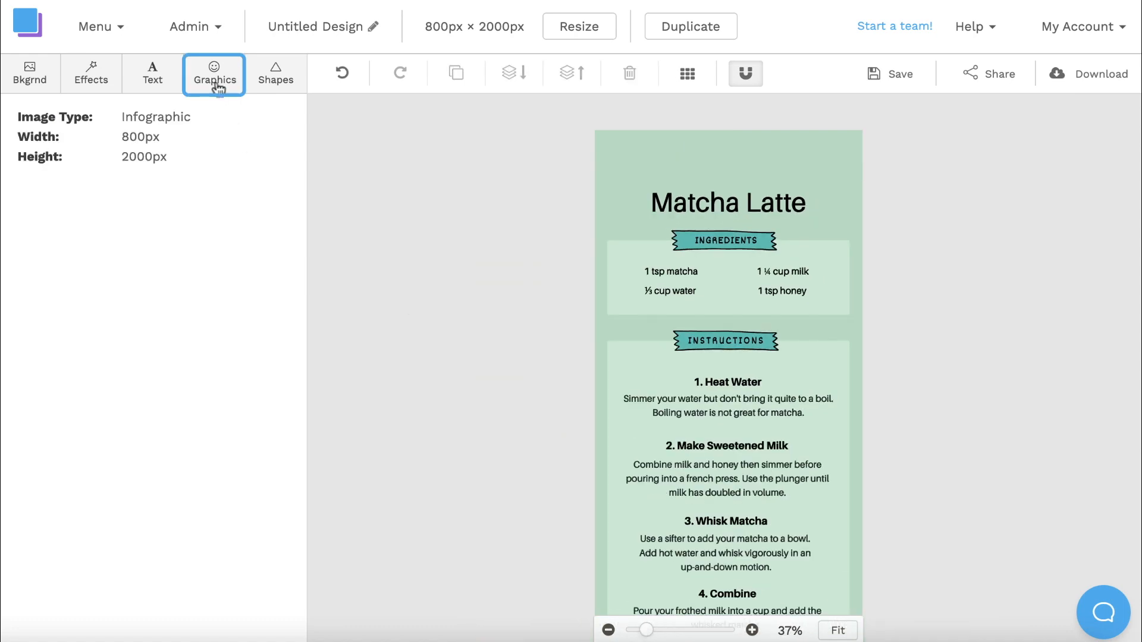
left_click(214, 72)
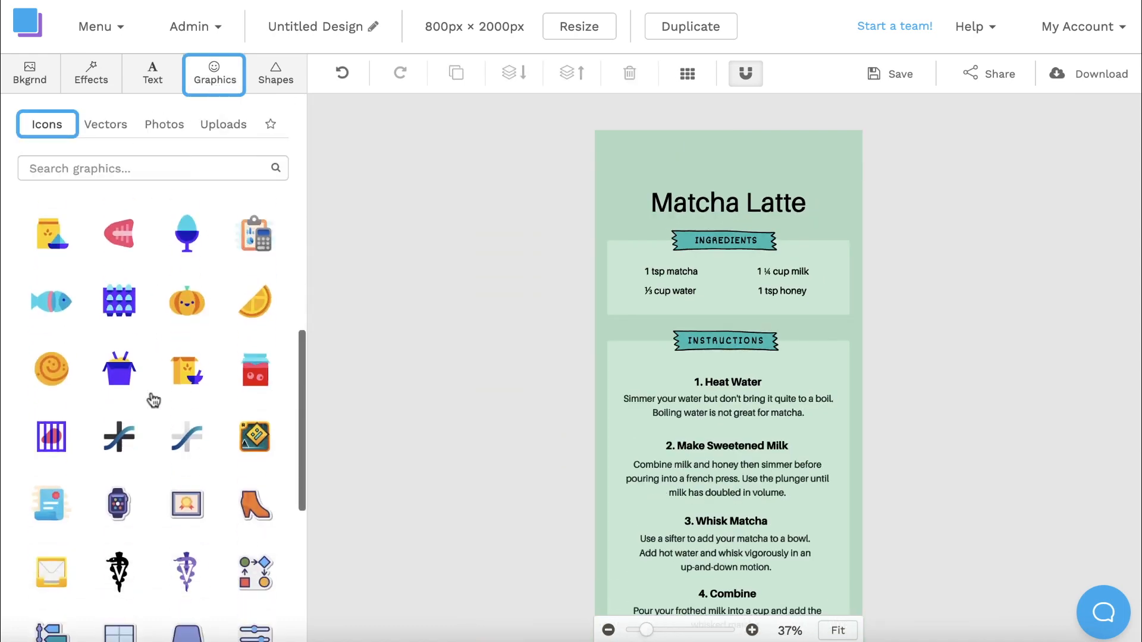
type("ice cream")
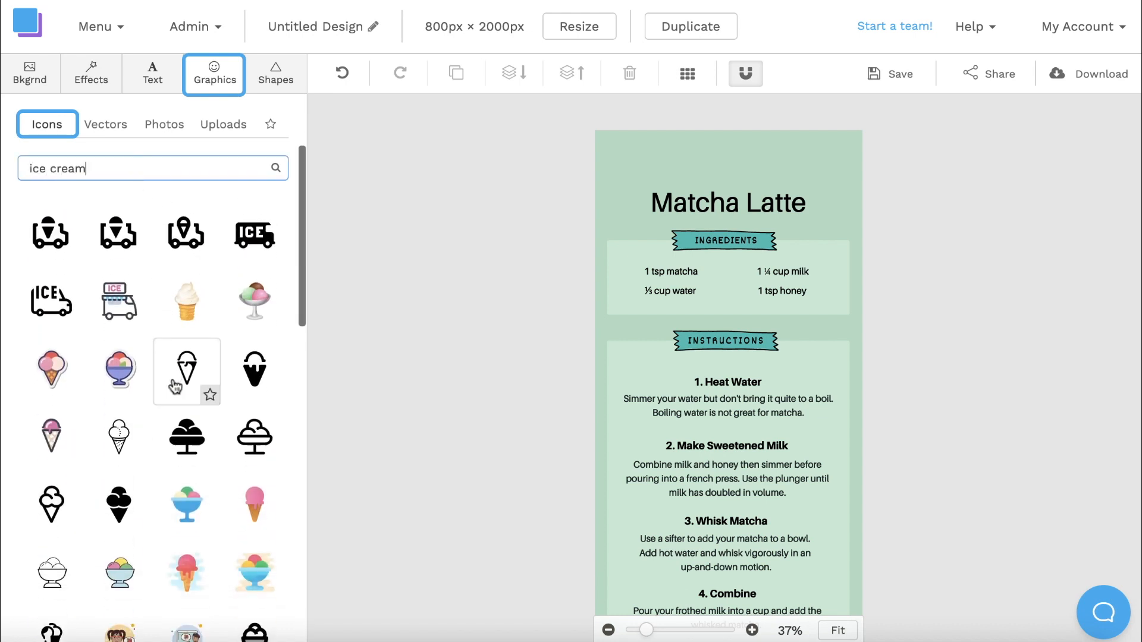
scroll("down", 3)
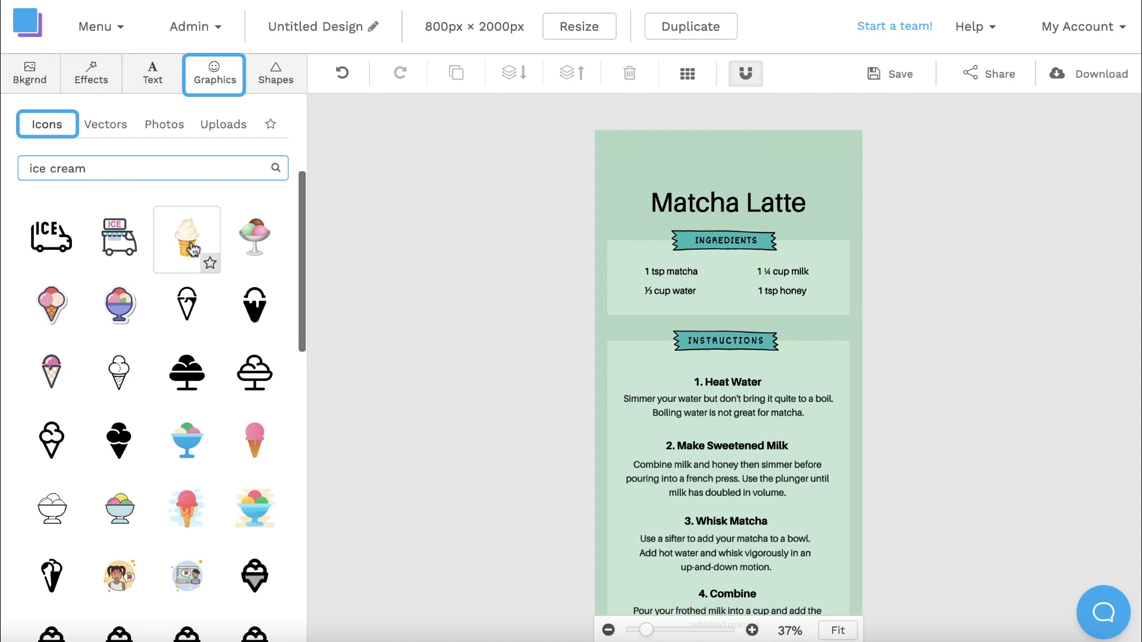
left_click(186, 240)
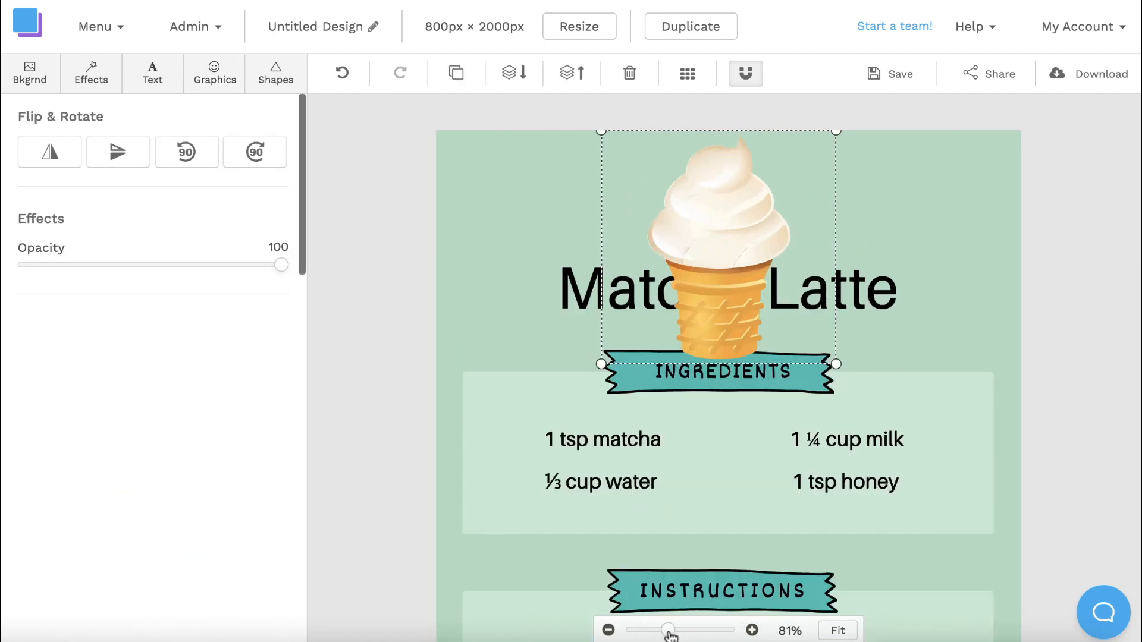